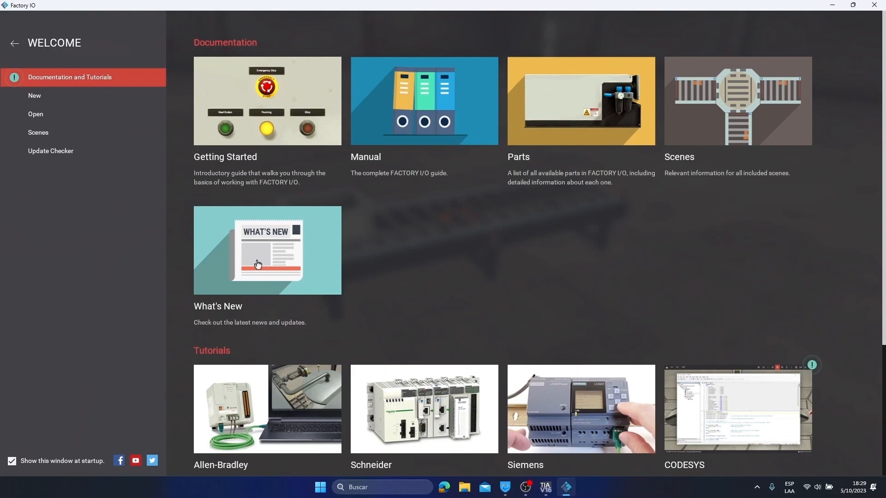
mouse_move(186, 259)
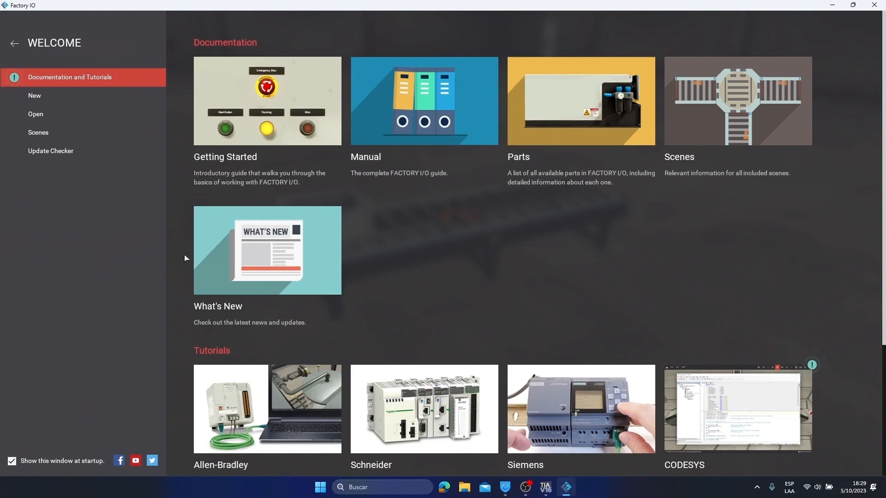
mouse_move(244, 234)
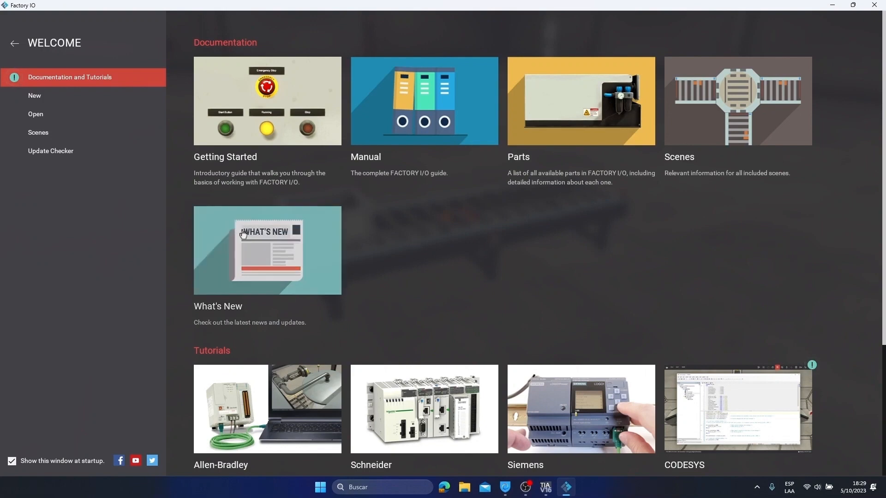
mouse_move(378, 230)
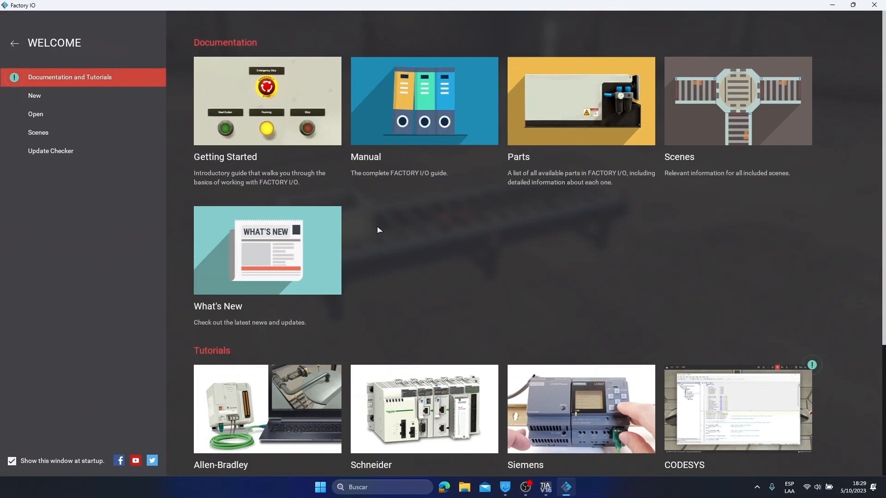
mouse_move(430, 396)
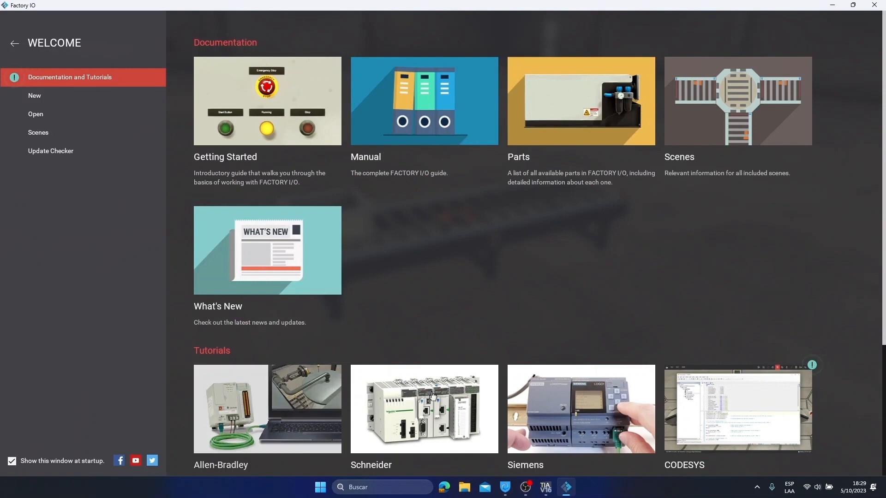
mouse_move(392, 340)
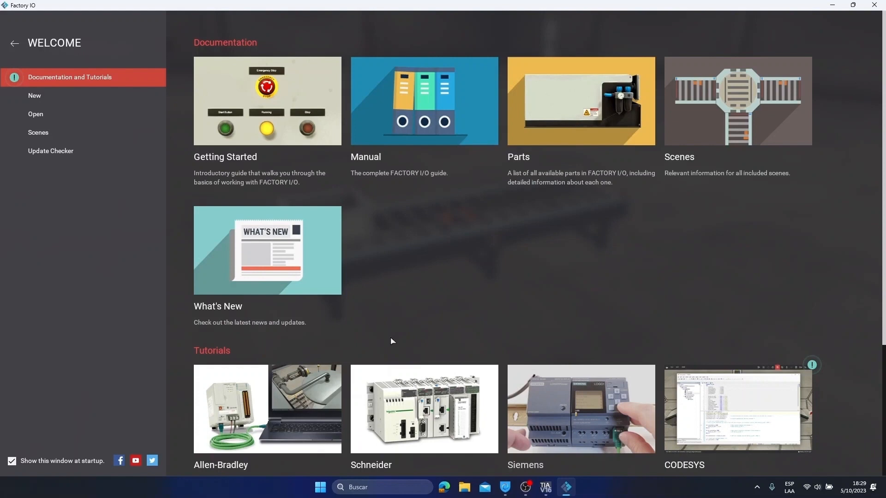
- Open the Siemens Tutorials & Samples page on the Factory I/O documentation site
scroll("down", 3)
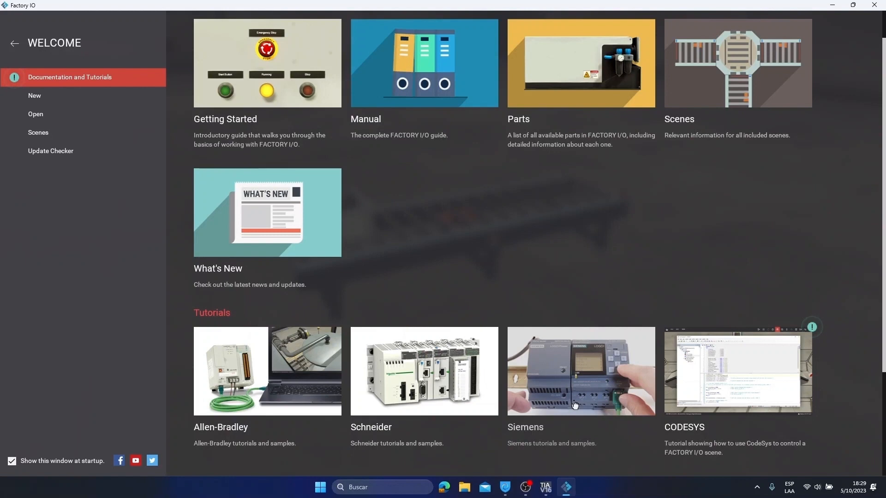
mouse_move(579, 379)
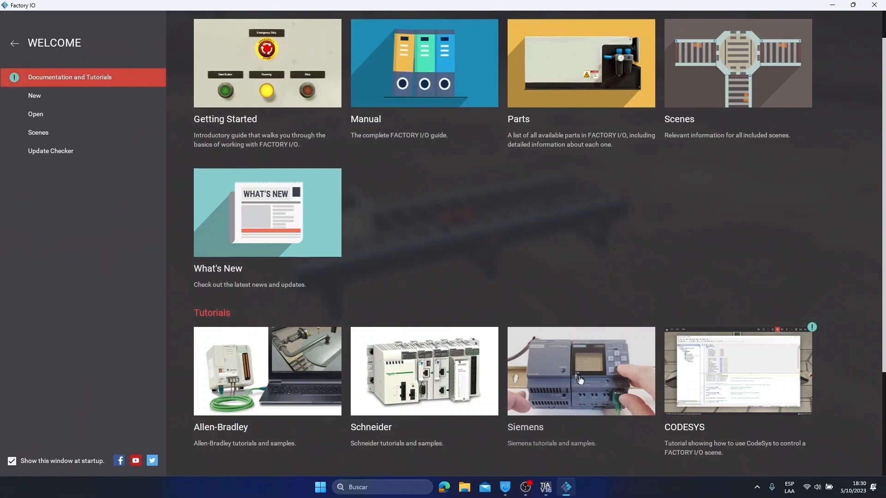
left_click(581, 371)
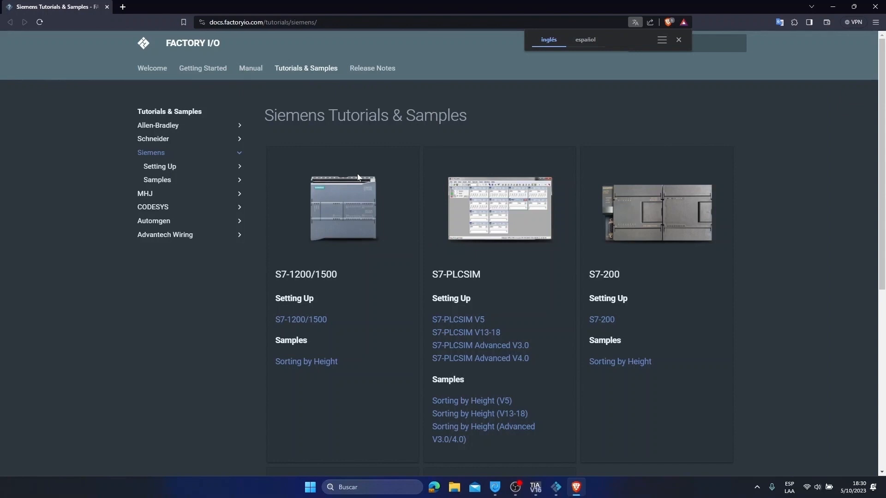
mouse_move(559, 379)
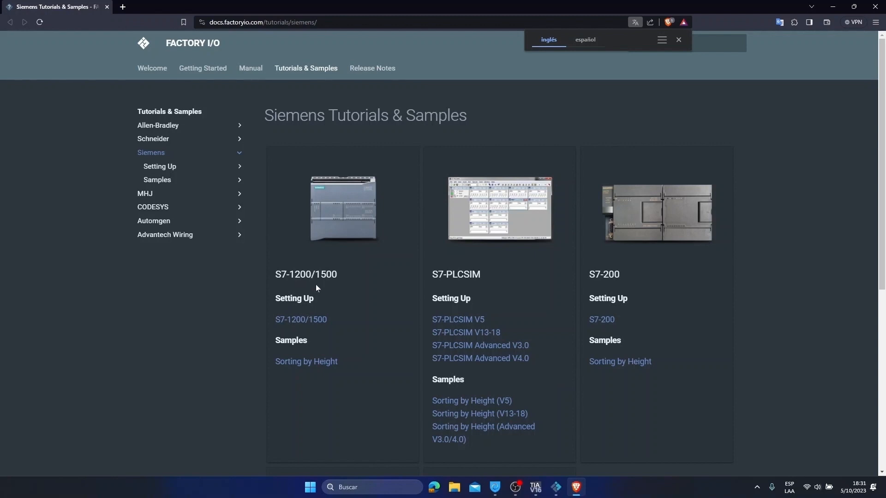
mouse_move(441, 285)
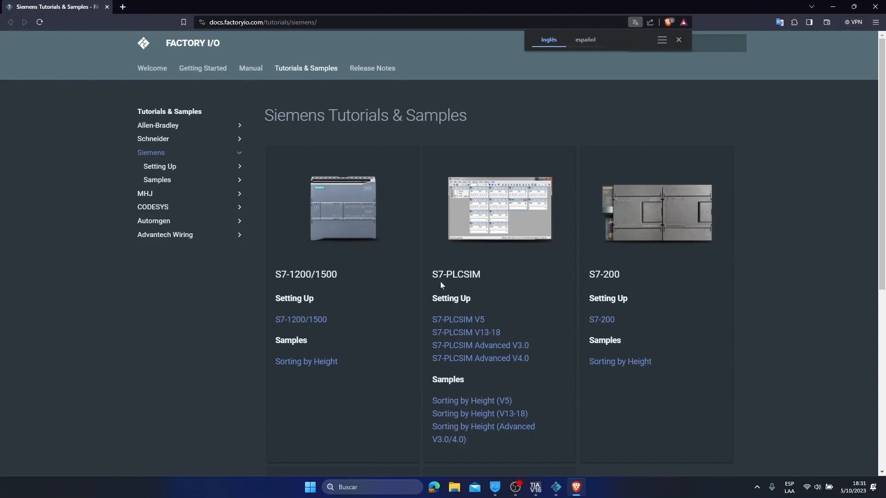
mouse_move(599, 286)
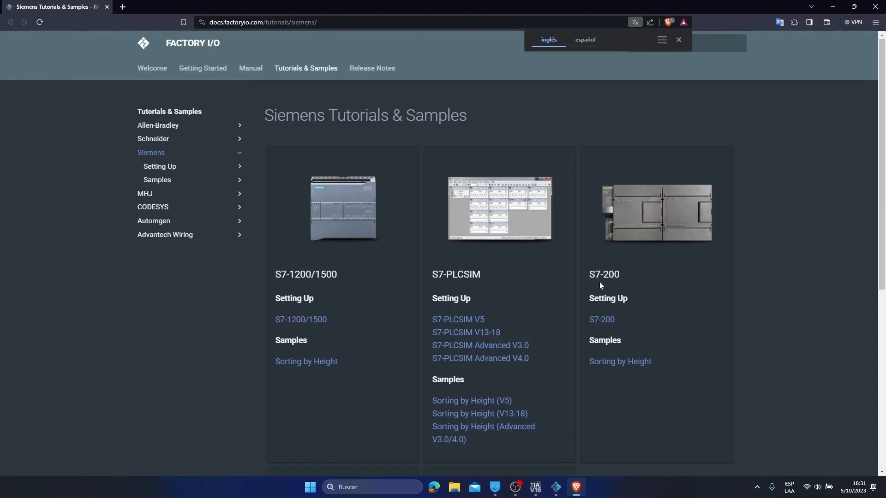
mouse_move(636, 274)
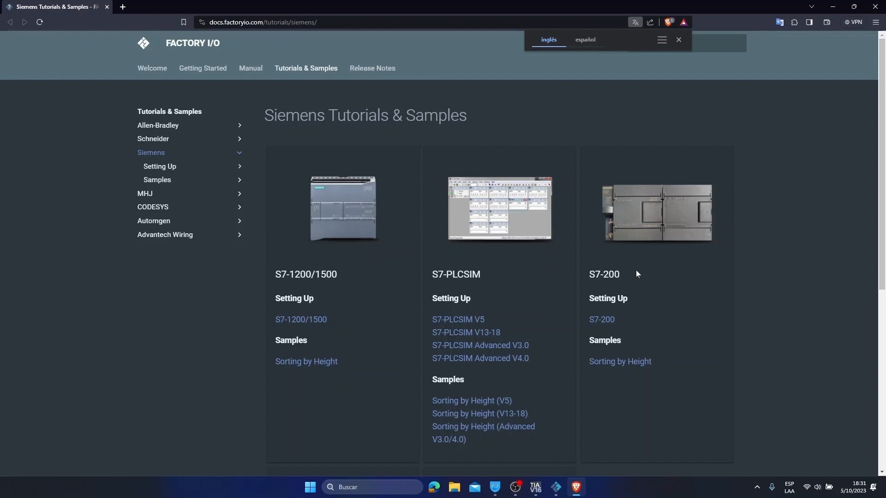
mouse_move(445, 296)
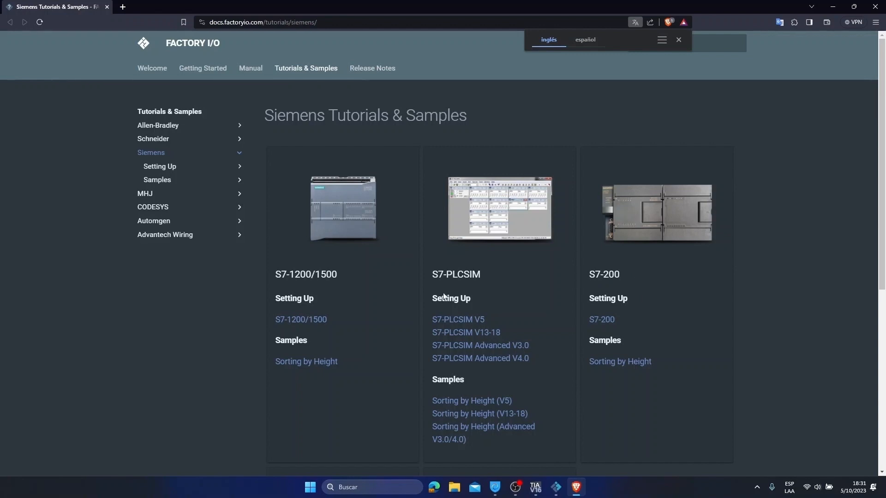
mouse_move(473, 328)
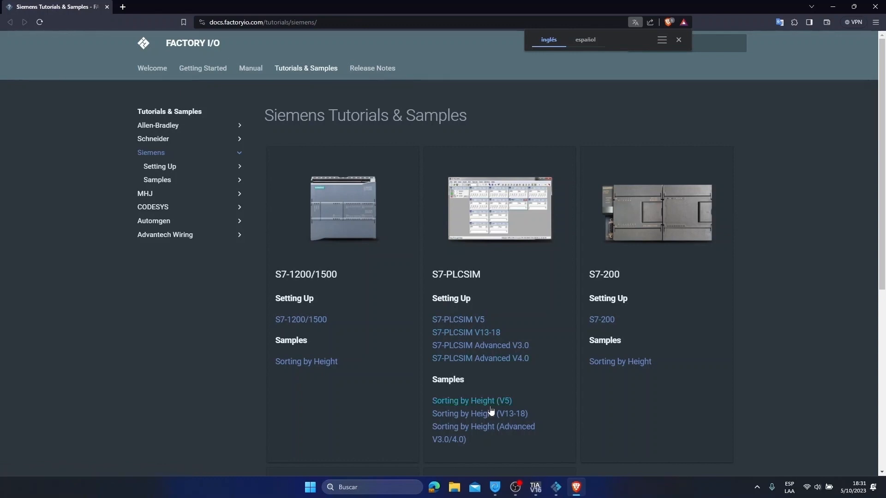
mouse_move(473, 341)
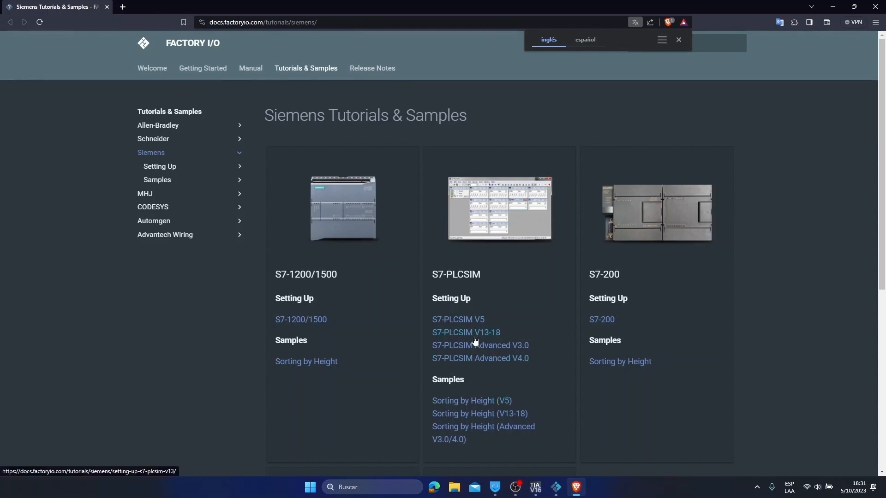
mouse_move(466, 332)
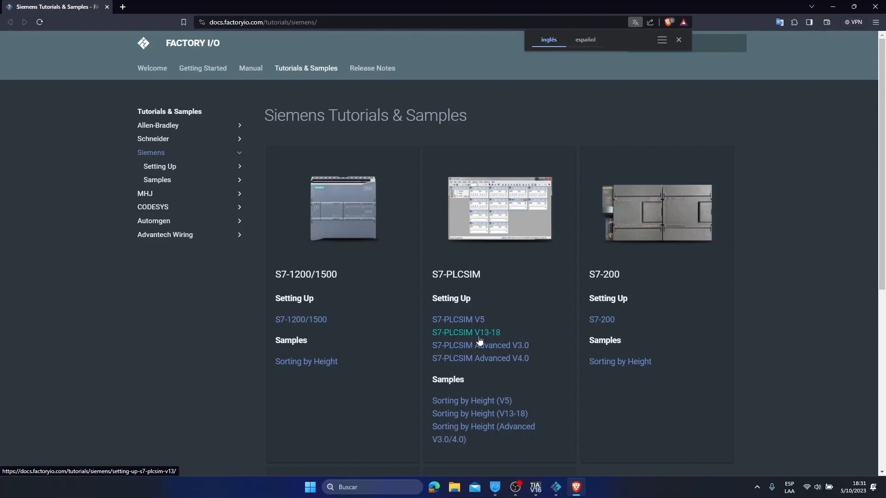
mouse_move(451, 338)
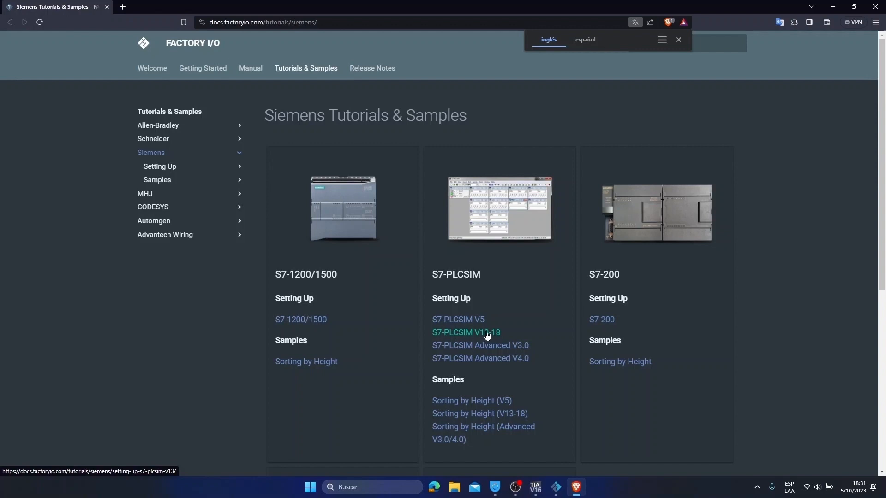
mouse_move(506, 336)
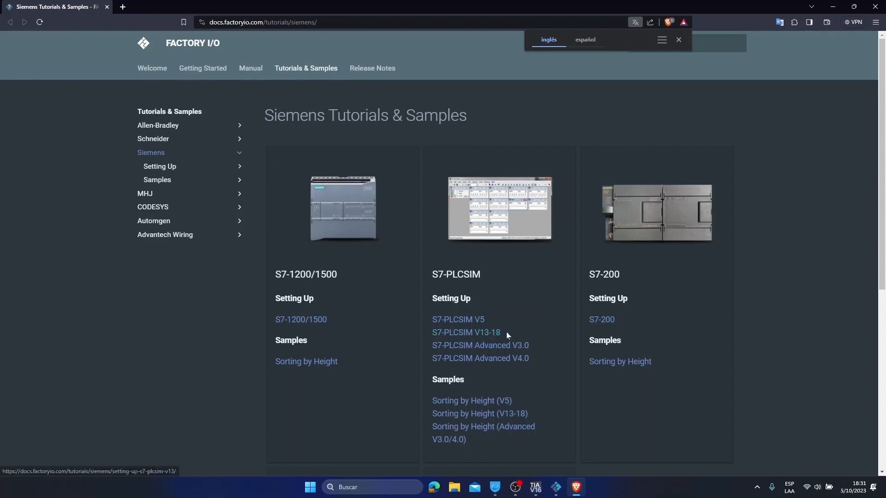
- Open the S7-PLCSIM V13-18 setup guide and scroll toward the TIA Portal template downloads
left_click(465, 333)
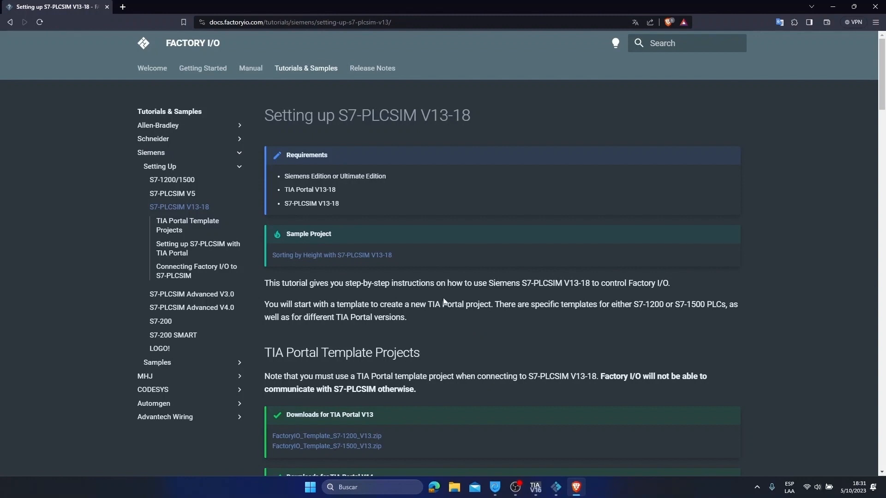
mouse_move(424, 339)
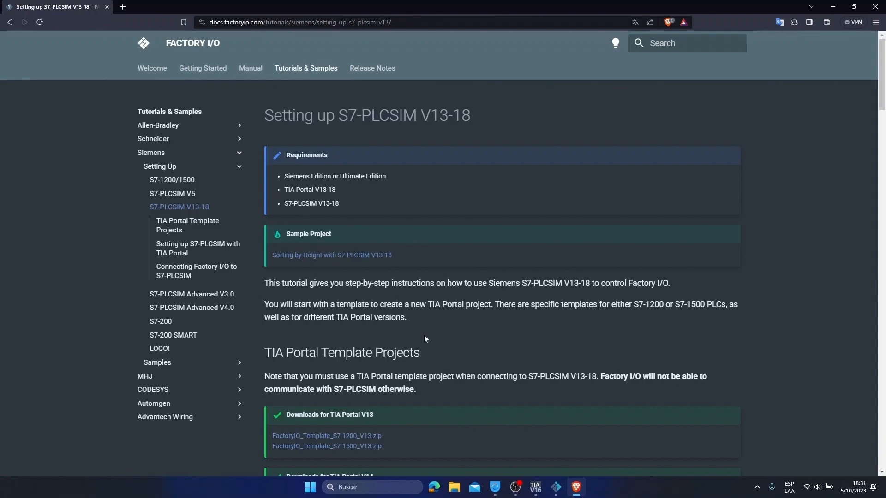
mouse_move(773, 31)
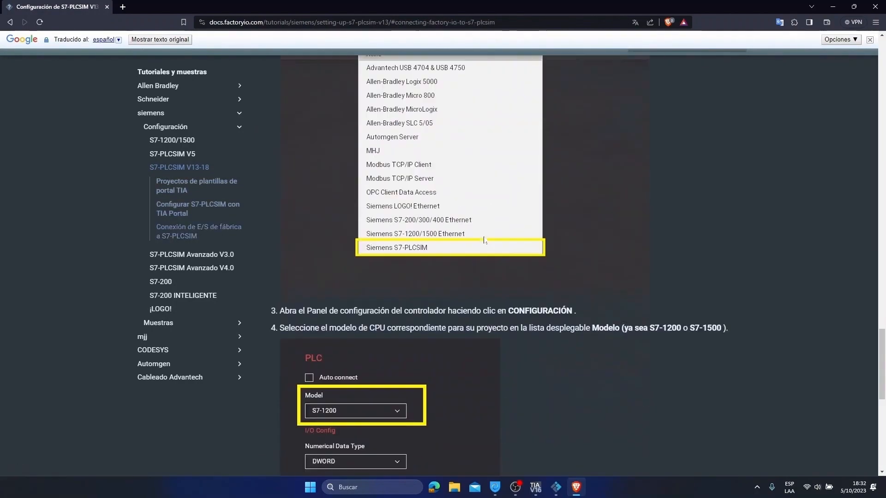
scroll("down", 3)
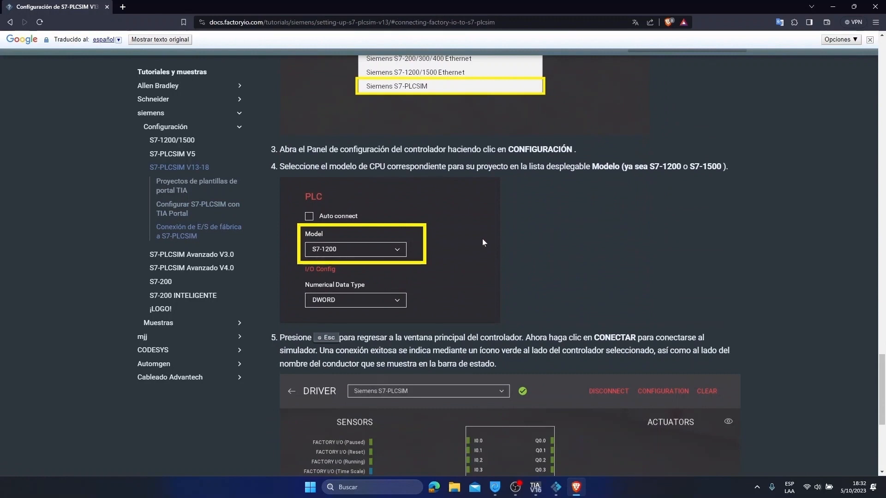
mouse_move(482, 241)
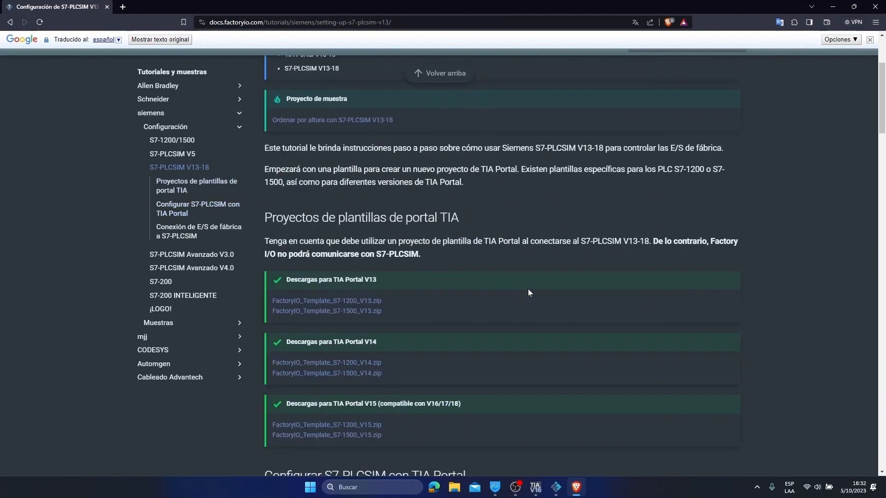
mouse_move(328, 322)
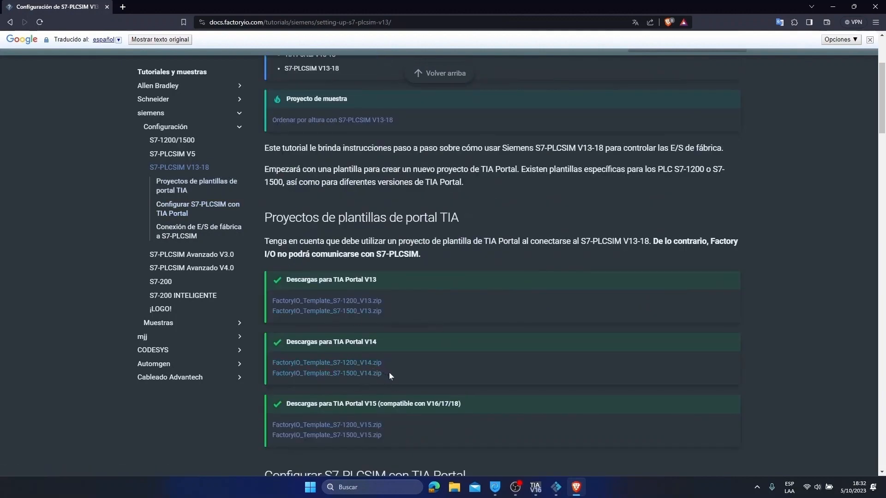
mouse_move(371, 326)
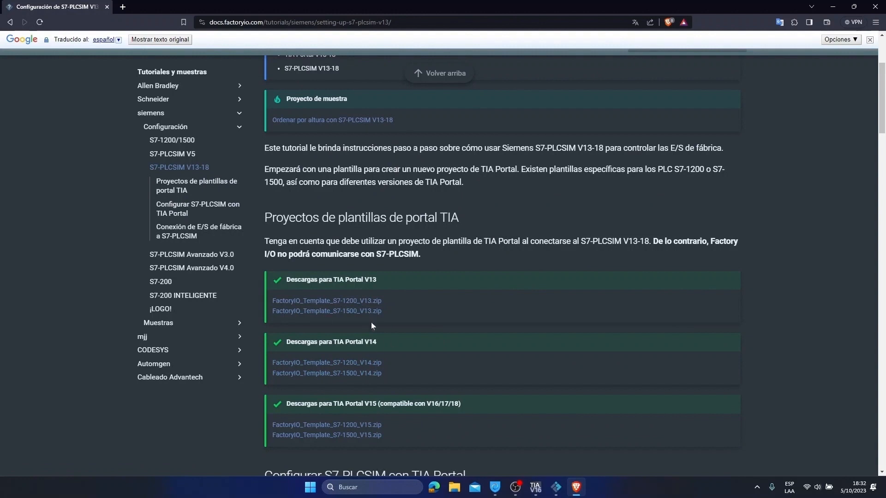
mouse_move(365, 437)
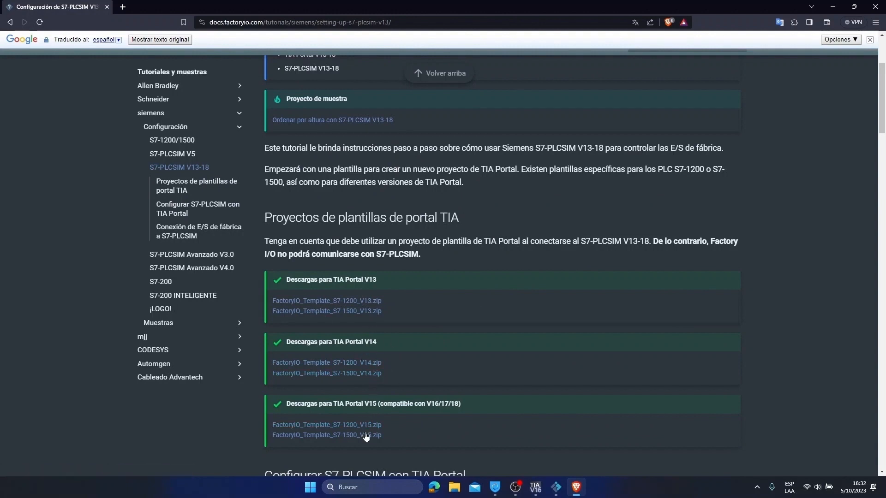
mouse_move(397, 284)
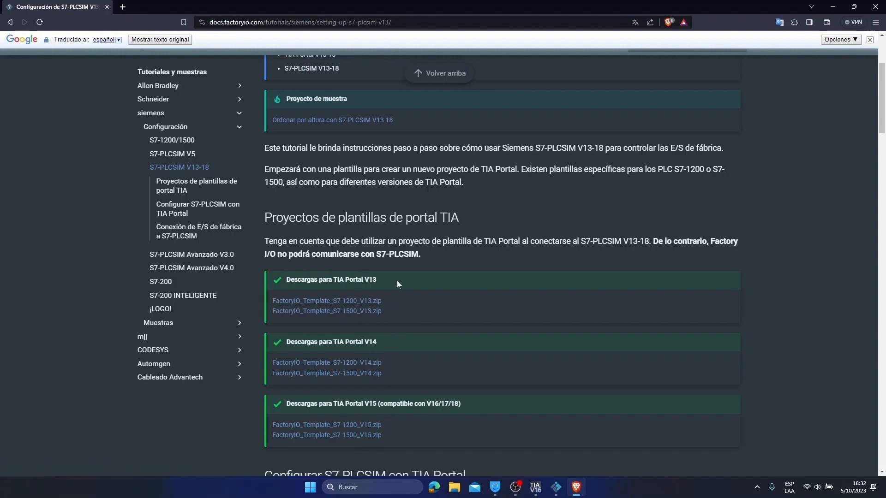
- Download FactoryIO_Template_S7-1200_V15.zip and show it in the Downloads folder
left_click(196, 186)
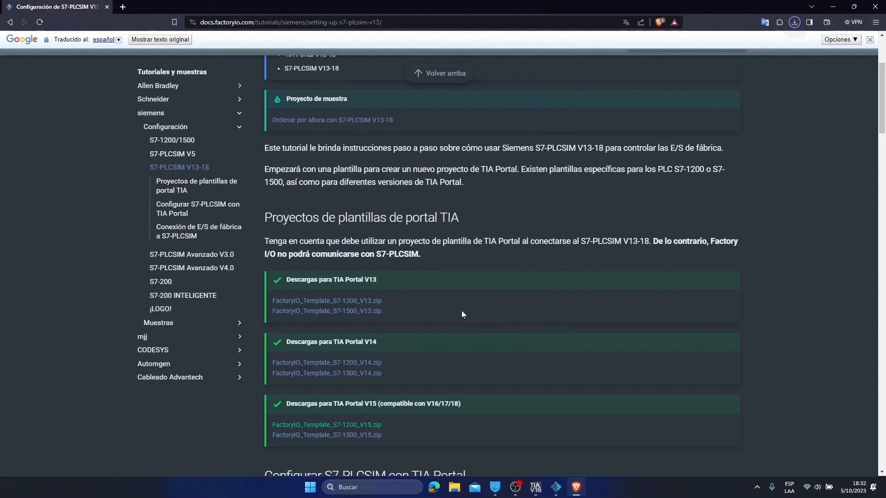
left_click(327, 424)
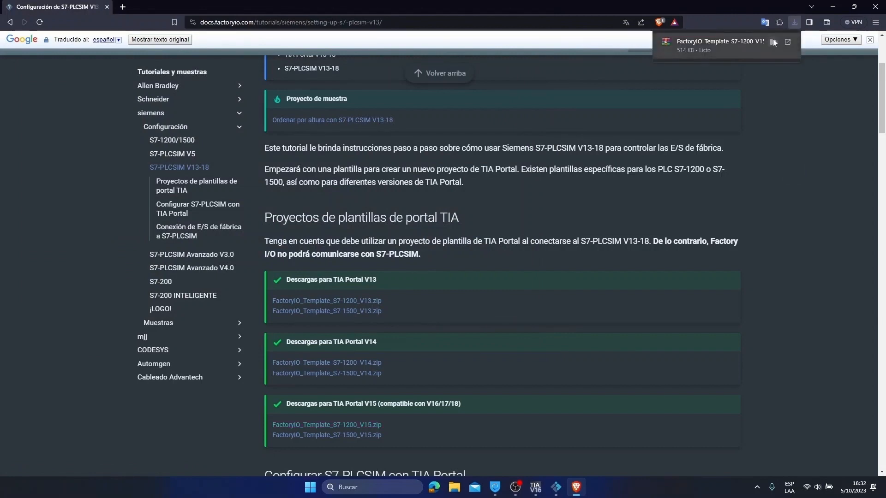
left_click(786, 41)
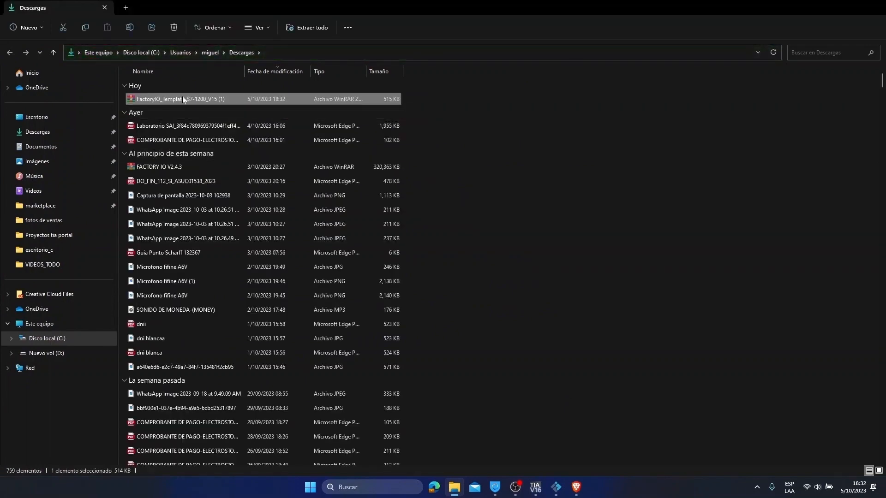
- Create a desktop folder named 'factory' for the downloaded template
right_click(181, 99)
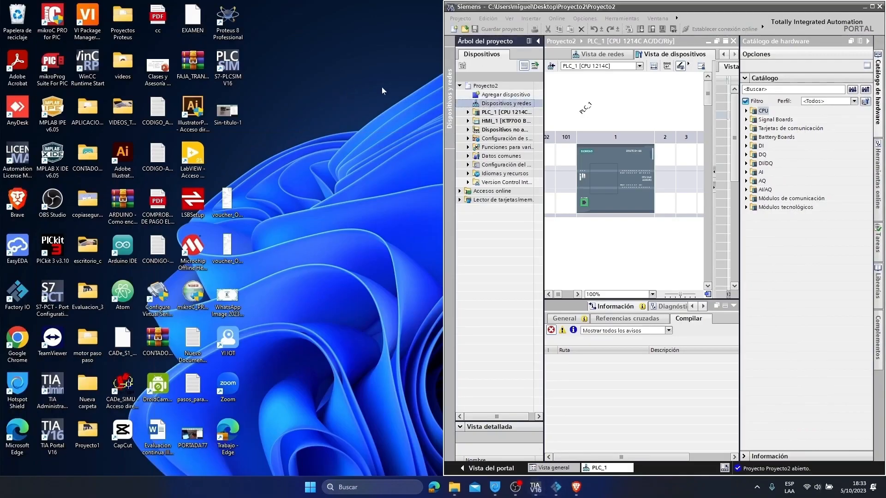
right_click(382, 91)
type("factory")
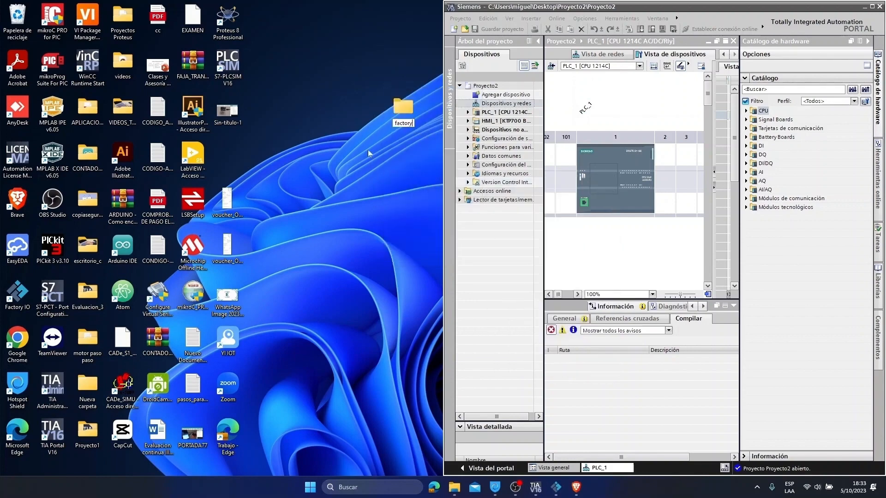
left_click(402, 107)
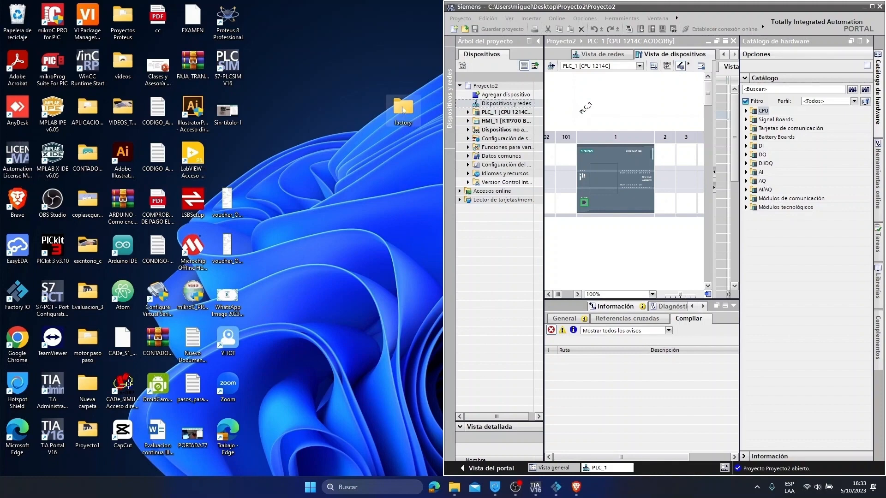
- Extract the S7-1200 V15 template zip inside the factory folder with WinRAR 'Extraer aquí'
double_click(402, 108)
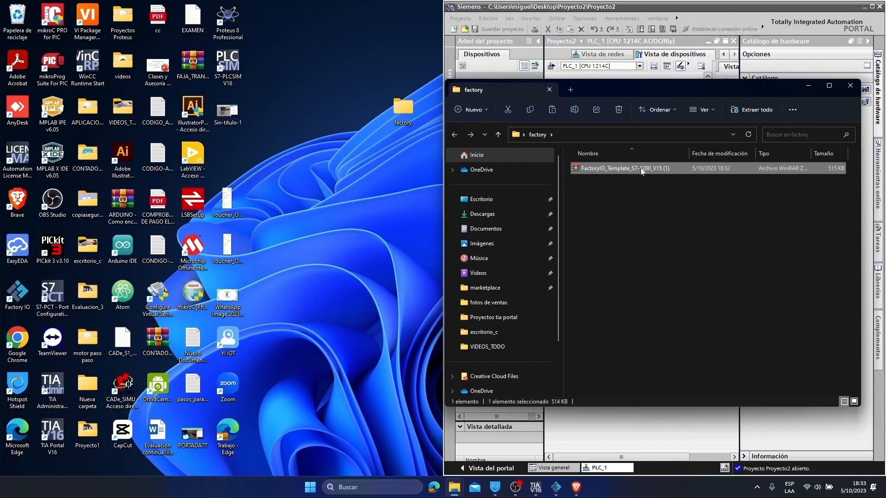
mouse_move(624, 171)
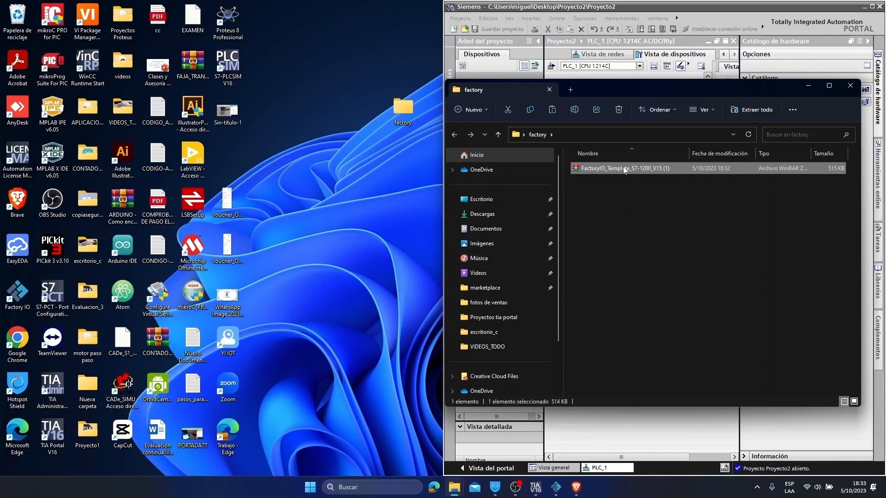
right_click(622, 168)
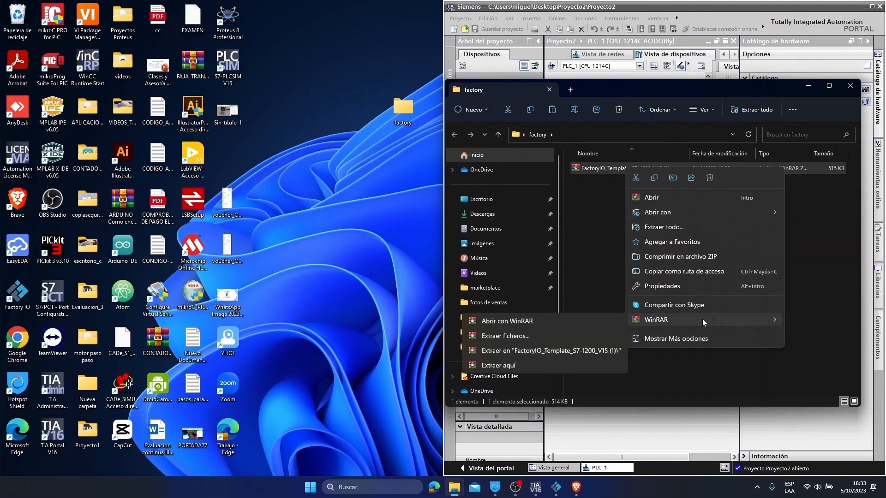
mouse_move(551, 350)
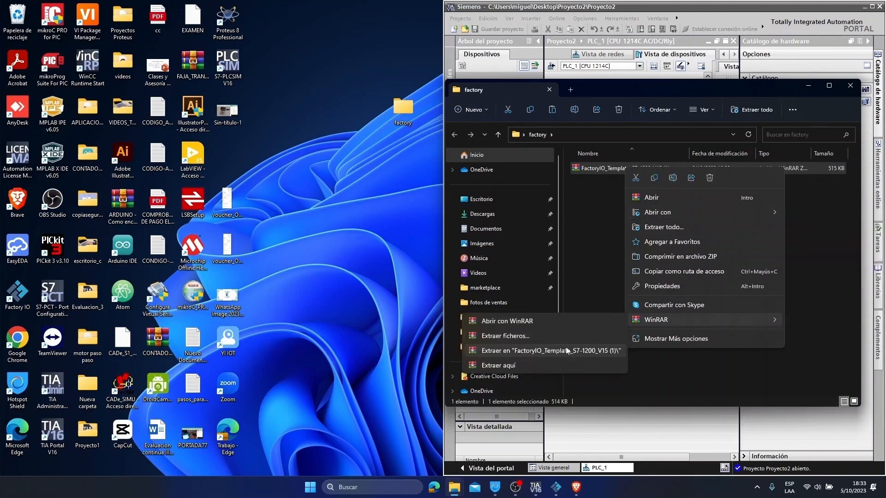
mouse_move(551, 340)
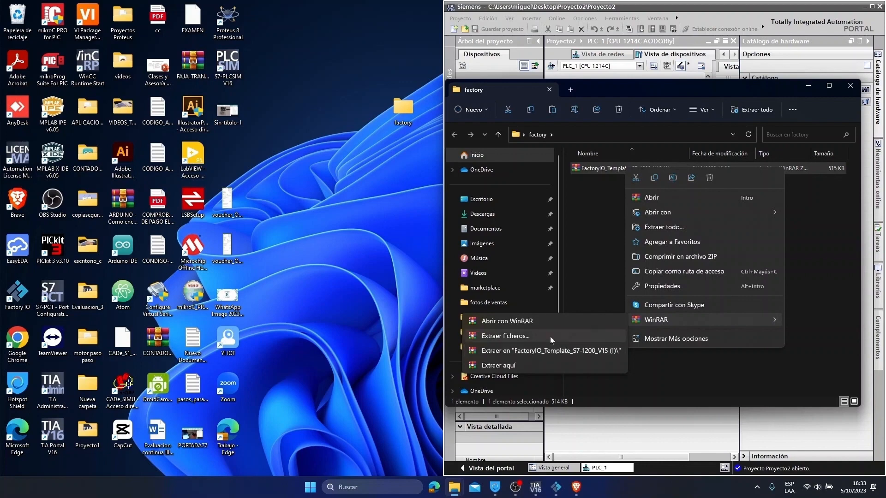
mouse_move(513, 366)
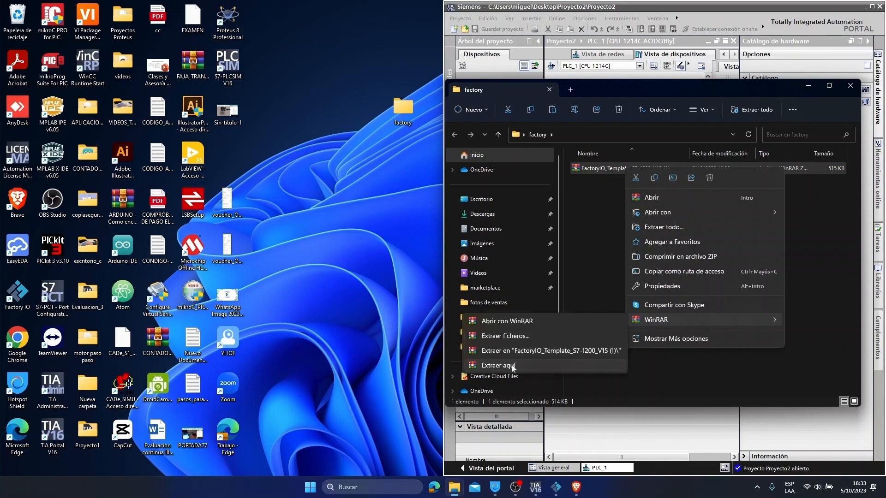
left_click(499, 366)
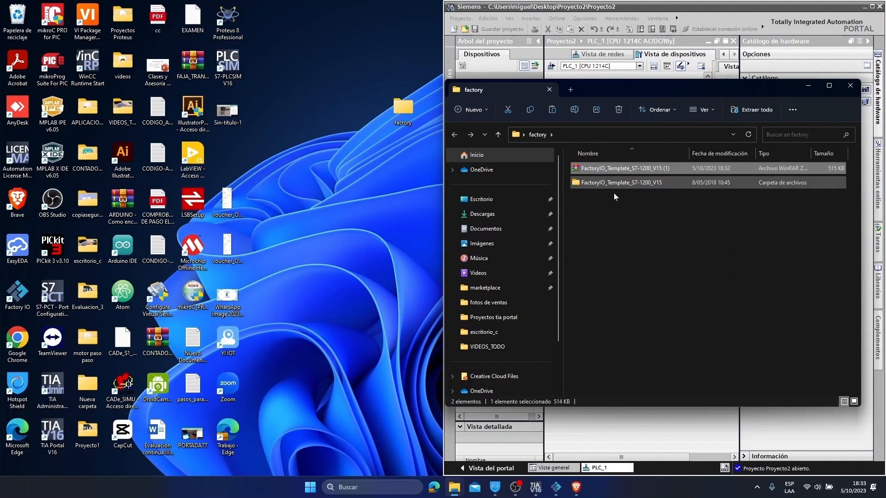
- Open FactoryIO_Template_S7-1200_V15.ap15 from Escritorio > factory via Abrir proyecto existente
double_click(620, 181)
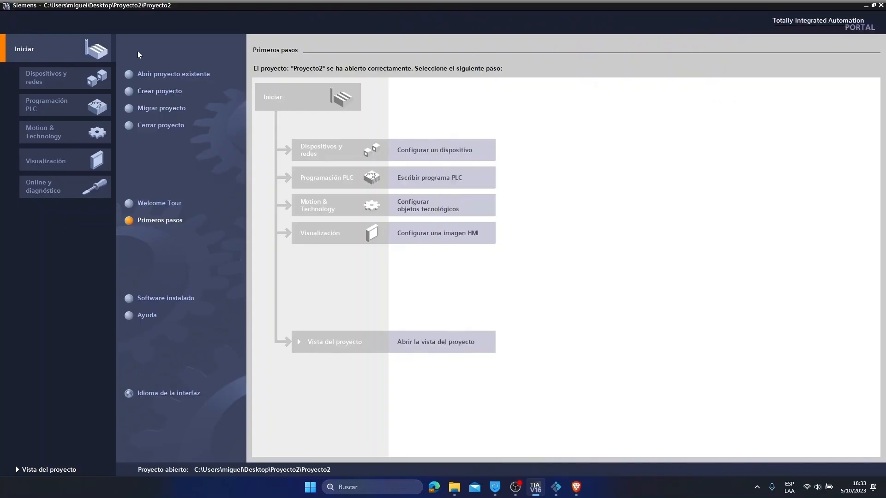
left_click(173, 73)
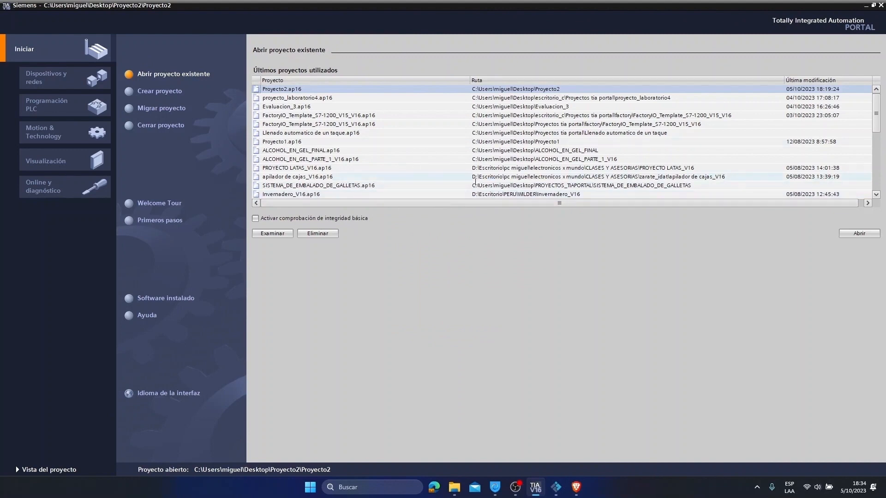
left_click(254, 218)
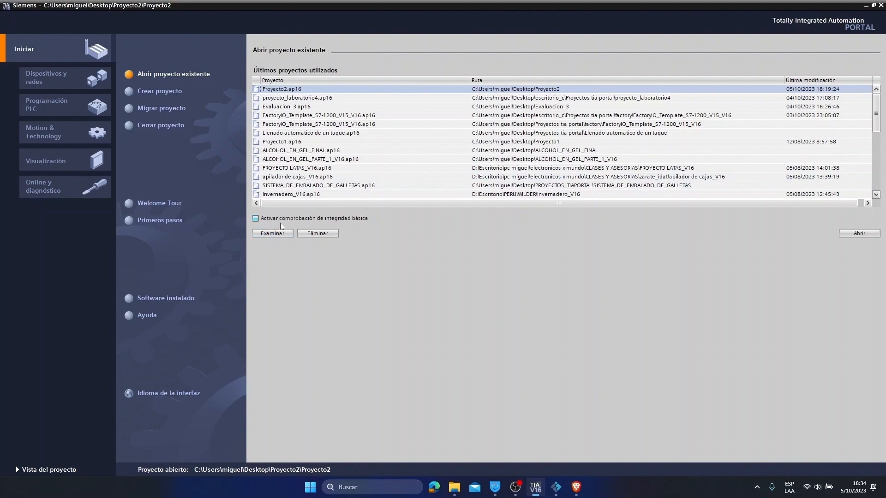
left_click(255, 218)
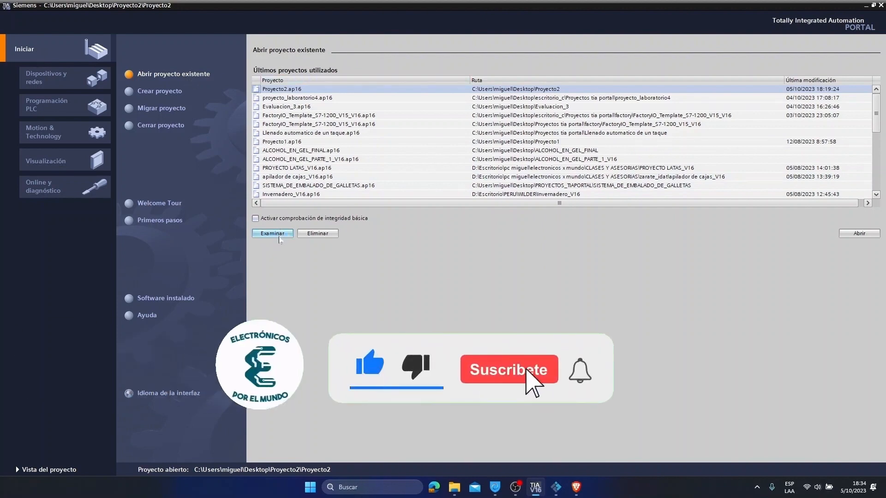
left_click(272, 234)
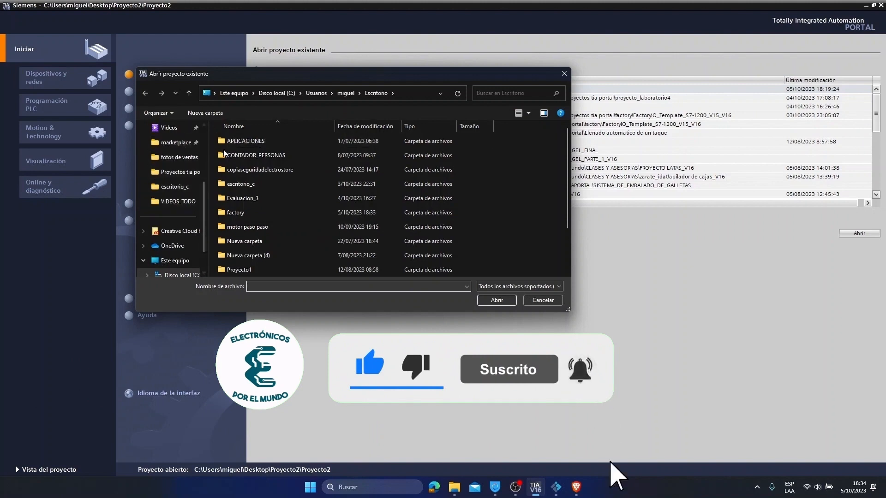
left_click(259, 169)
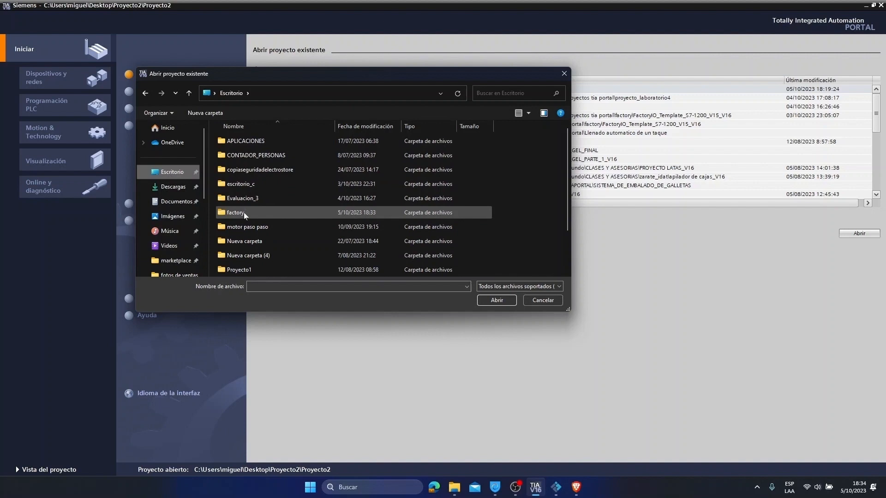
double_click(236, 213)
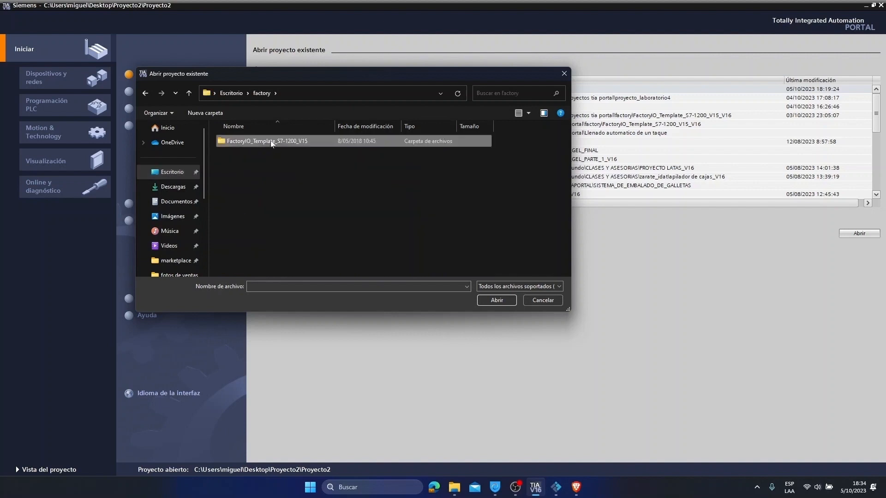
double_click(267, 141)
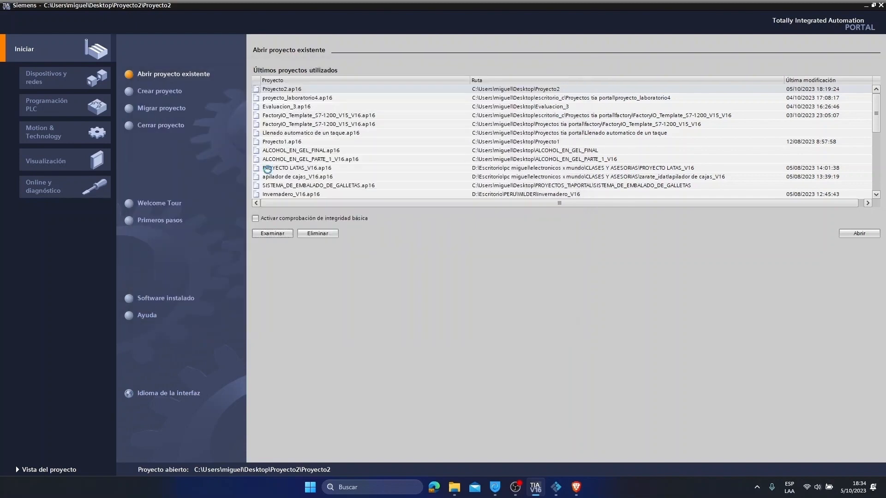
left_click(160, 125)
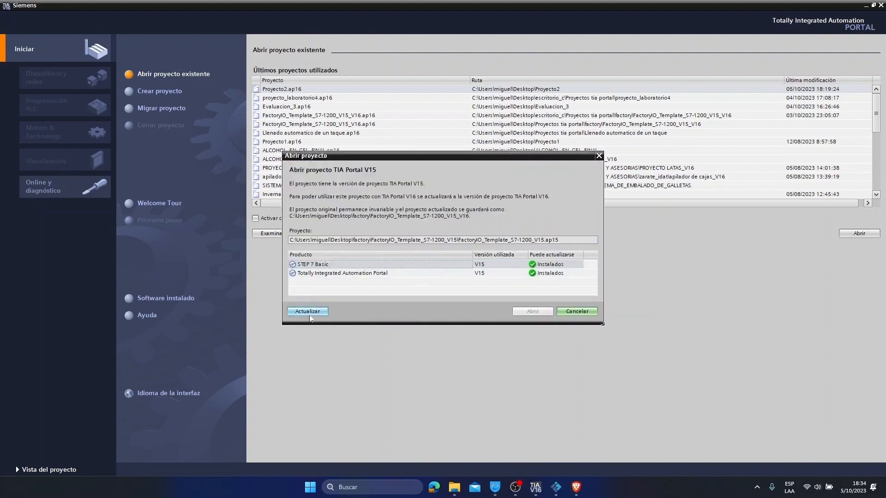
- Upgrade the V15 template project to V16 with Actualizar
left_click(307, 311)
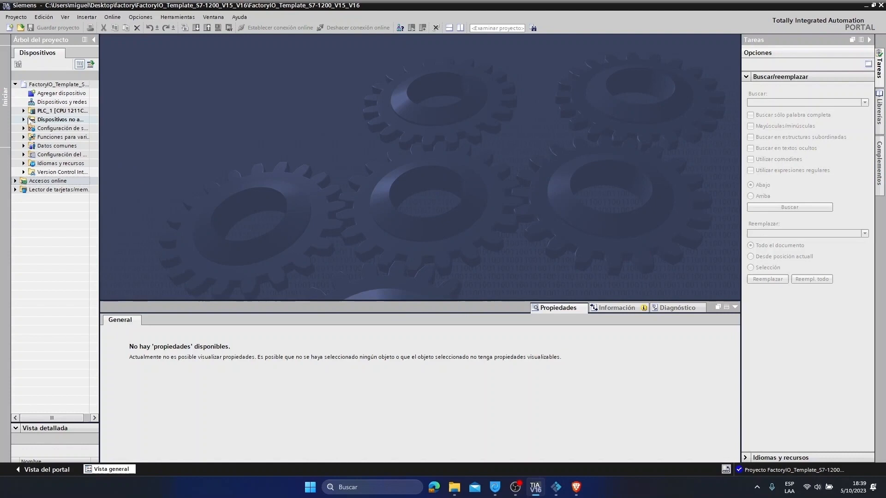
- Expand PLC_1 > Bloques de programa and open the Main [OB1] block
left_click(23, 110)
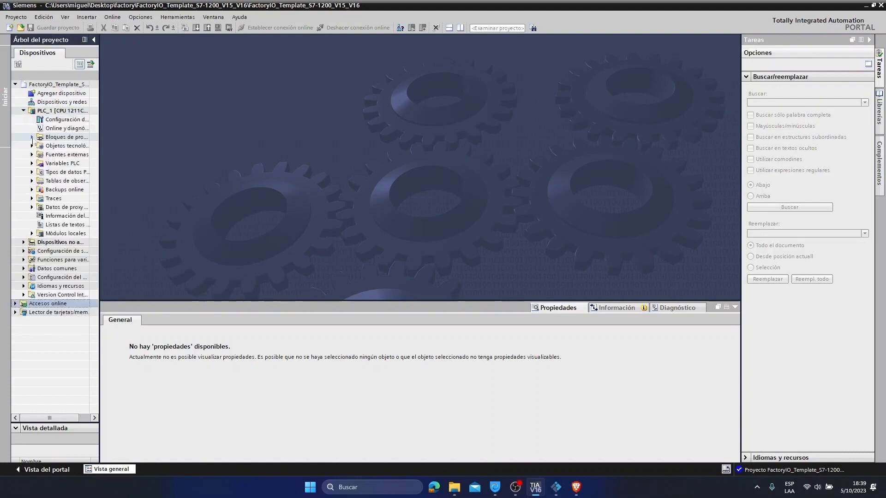
left_click(31, 136)
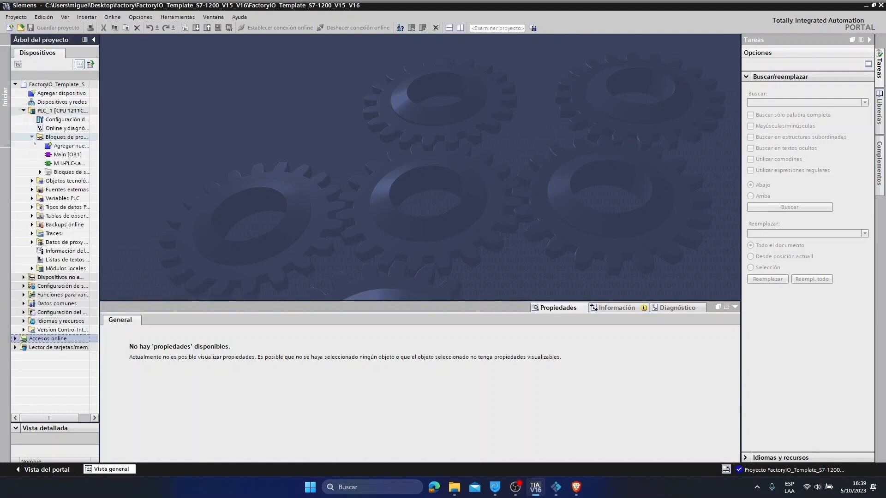
left_click(66, 137)
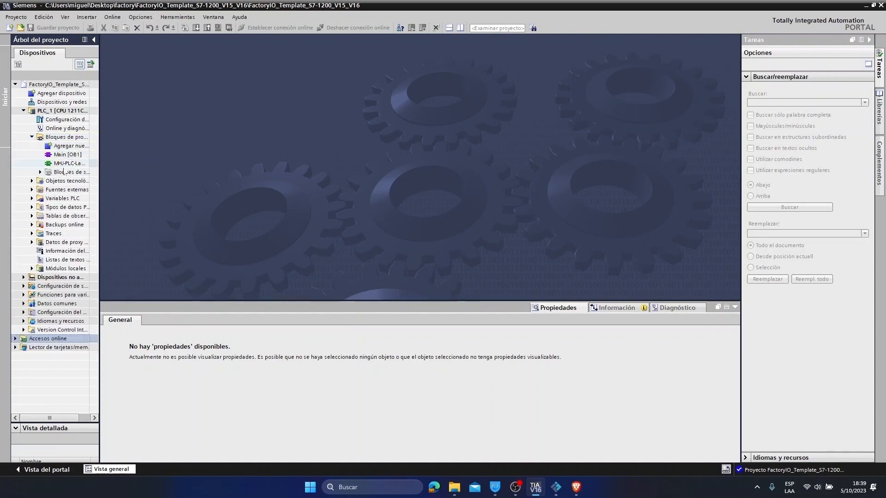
left_click(67, 155)
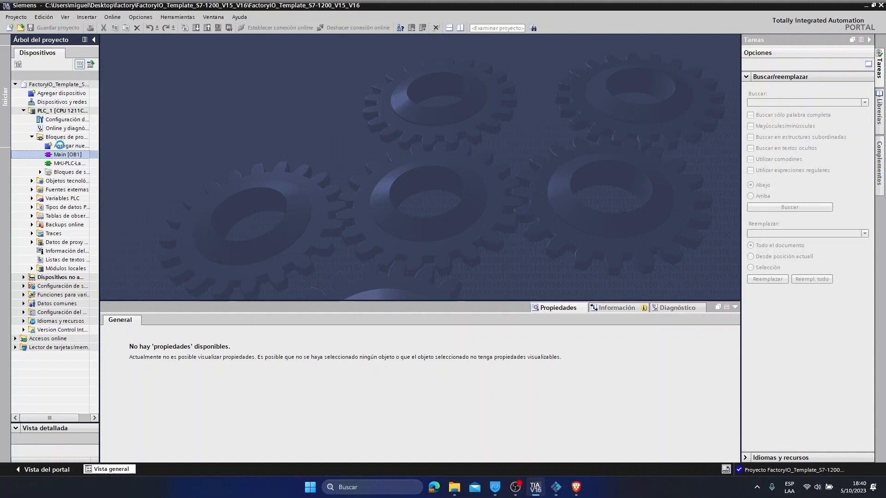
double_click(67, 154)
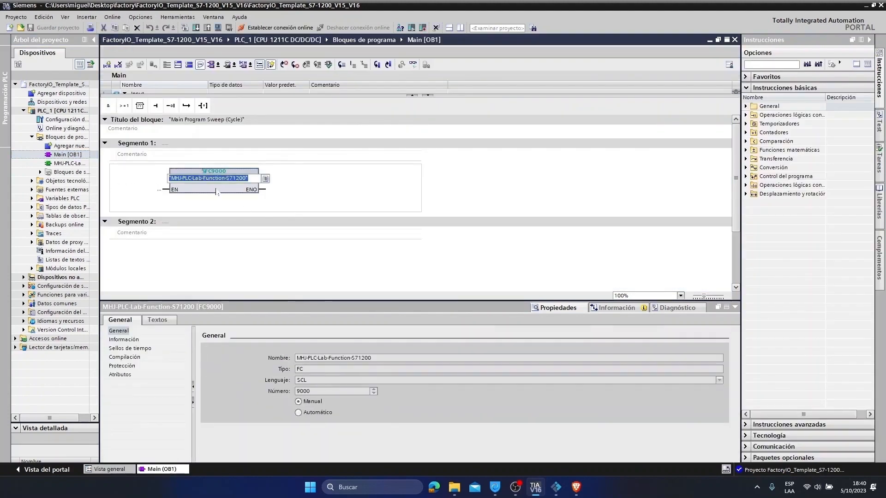
- Open the MHJ-PLC-Lab-Function-S71200 FC9000 block, then return to Main [OB1]
double_click(209, 178)
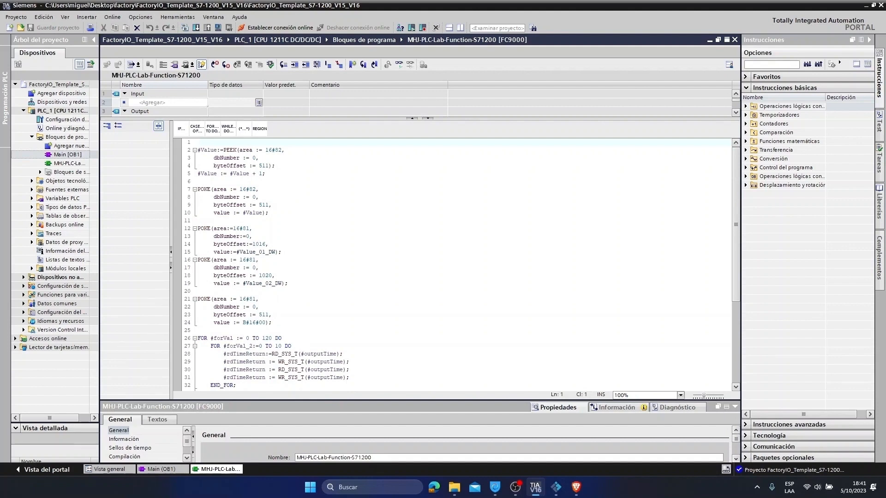
left_click(198, 141)
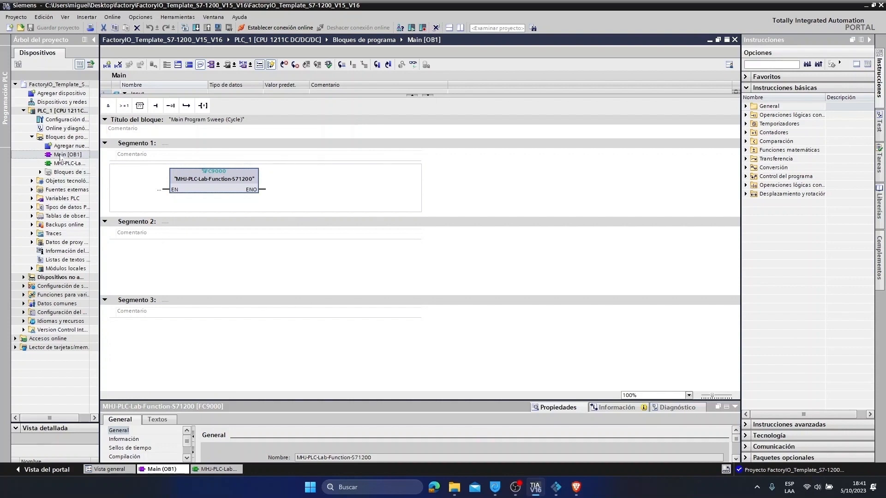
- Change Main [OB1]'s programming language from FUP to KOP in its properties
right_click(66, 154)
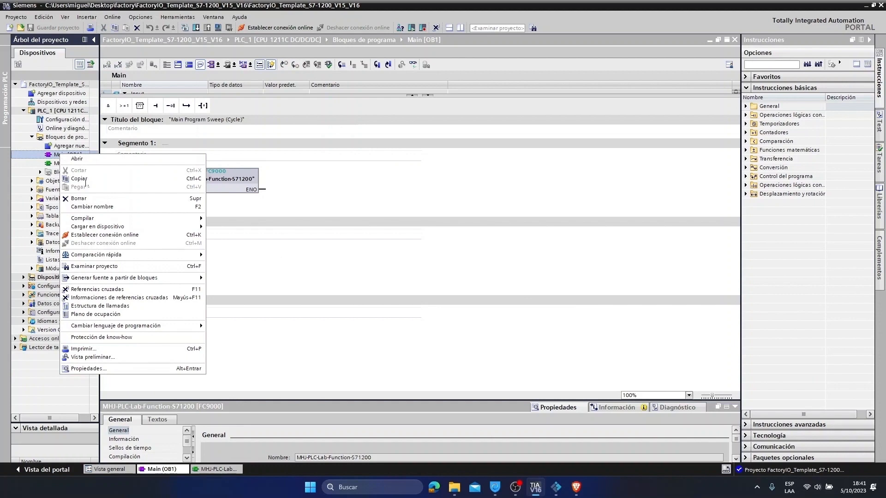
mouse_move(97, 226)
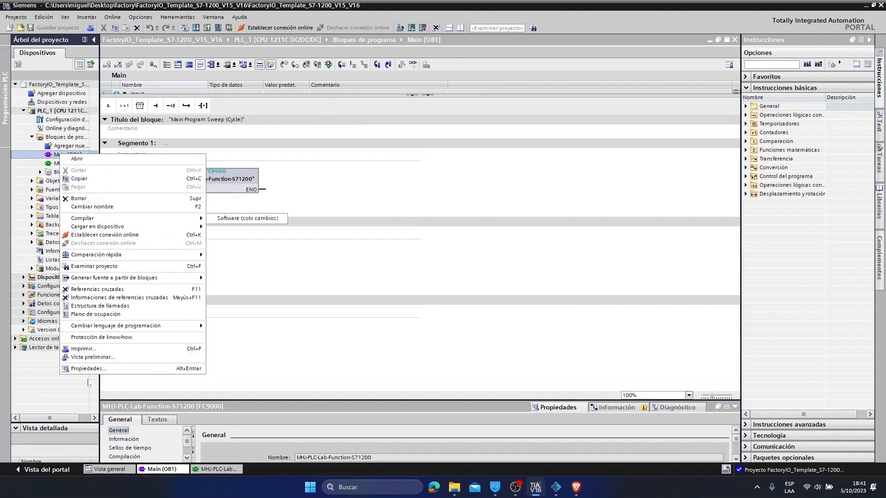
left_click(89, 368)
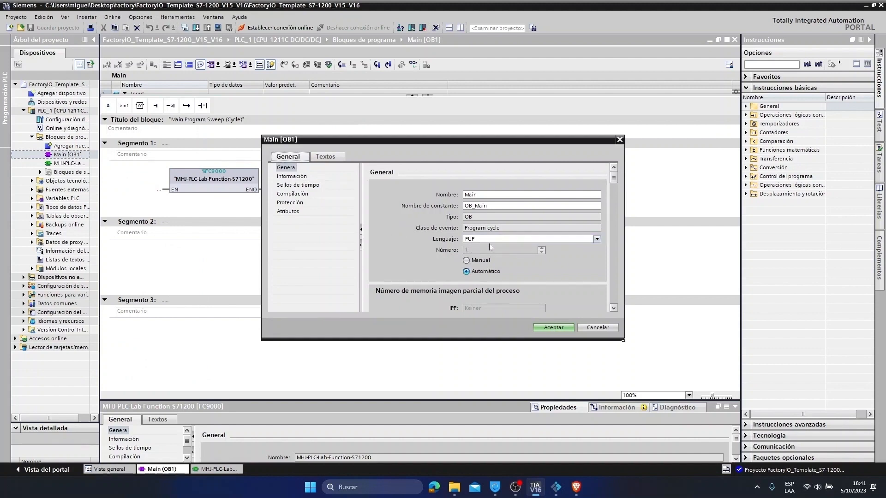
left_click(596, 238)
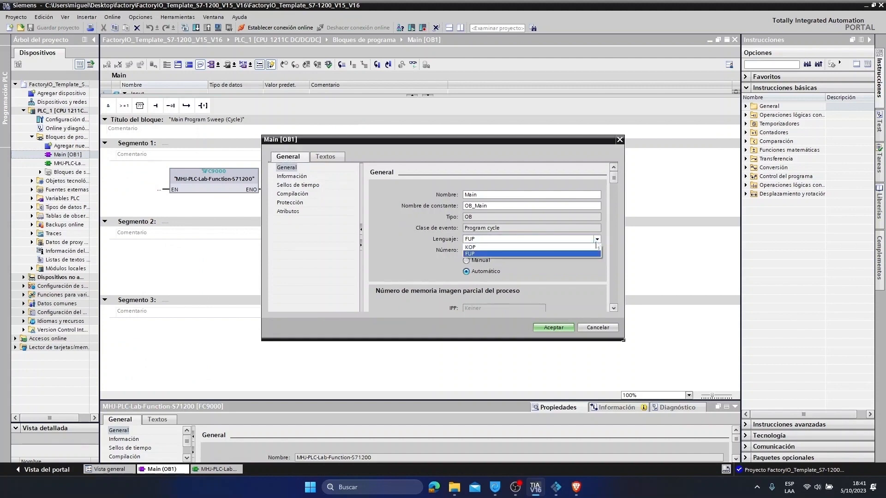
left_click(470, 247)
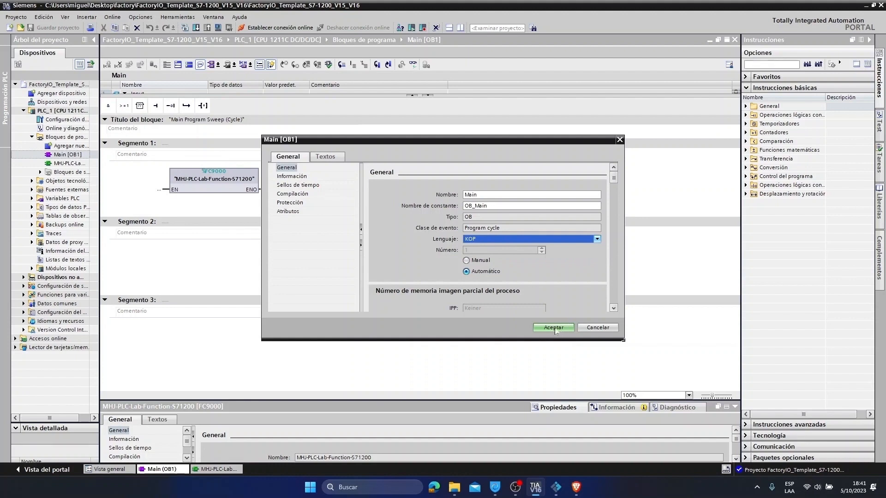
left_click(553, 327)
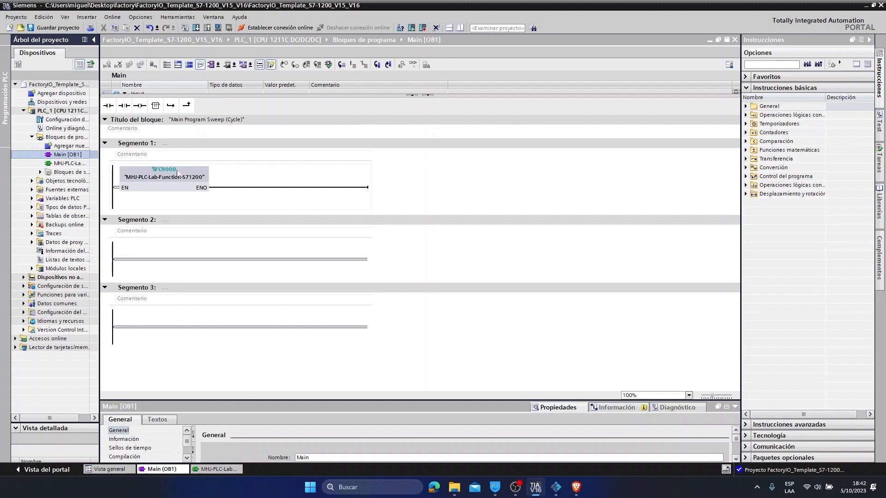
mouse_move(556, 487)
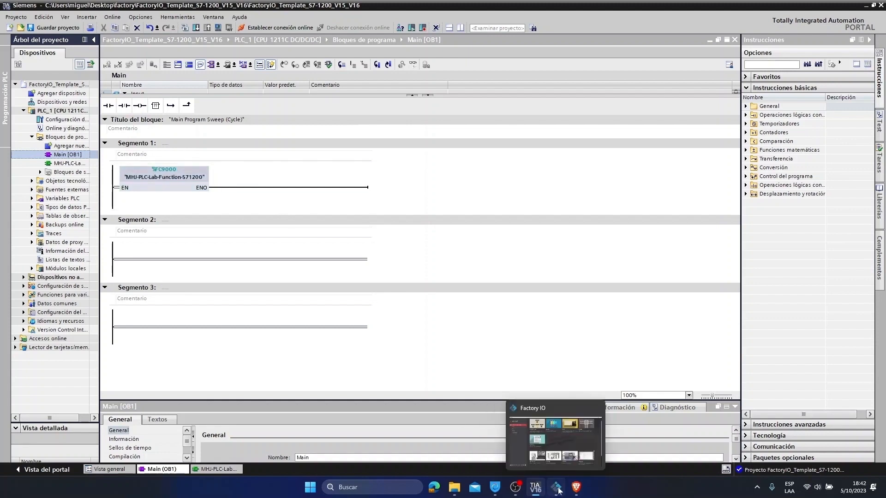
- Switch to Factory I/O and open the '1 - From A to B' scene
left_click(556, 487)
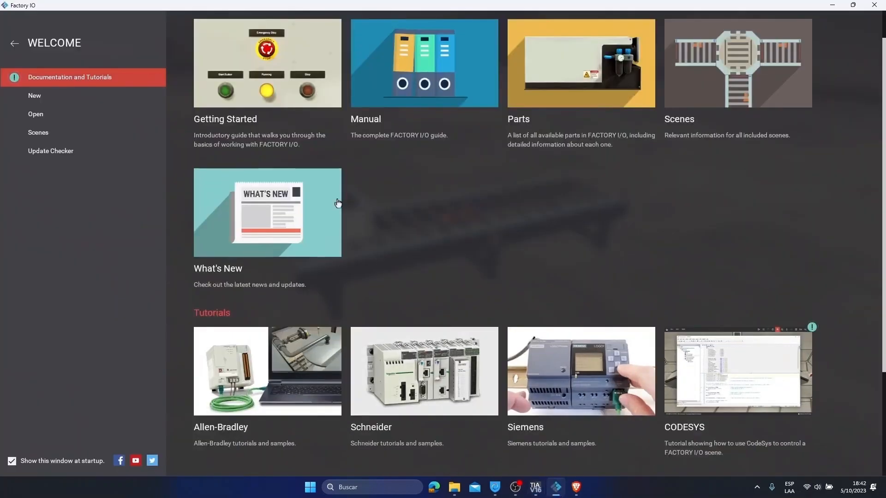
mouse_move(35, 114)
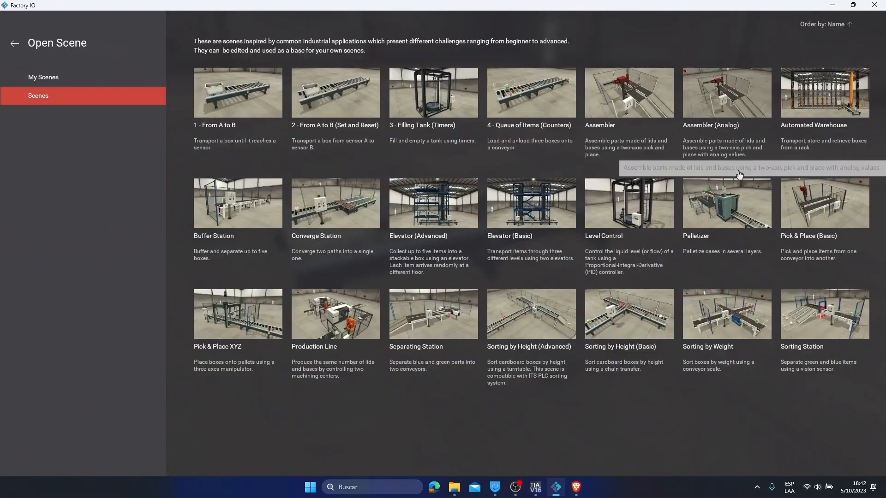
mouse_move(484, 194)
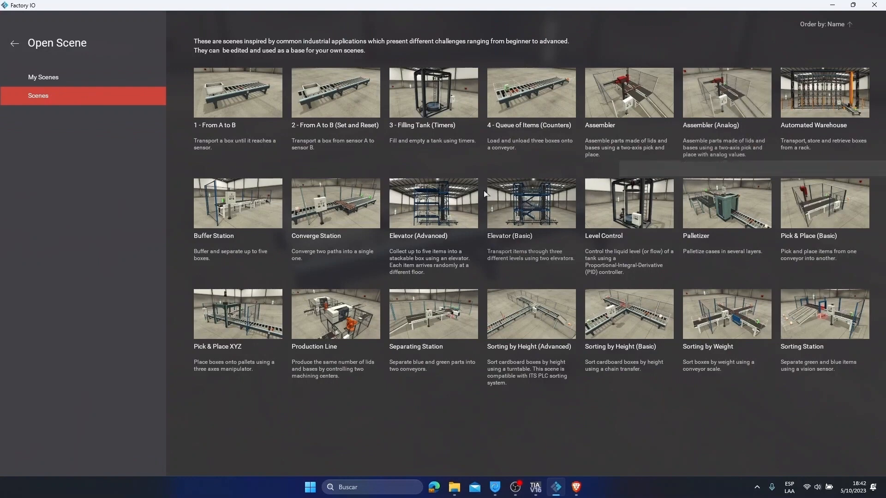
double_click(237, 92)
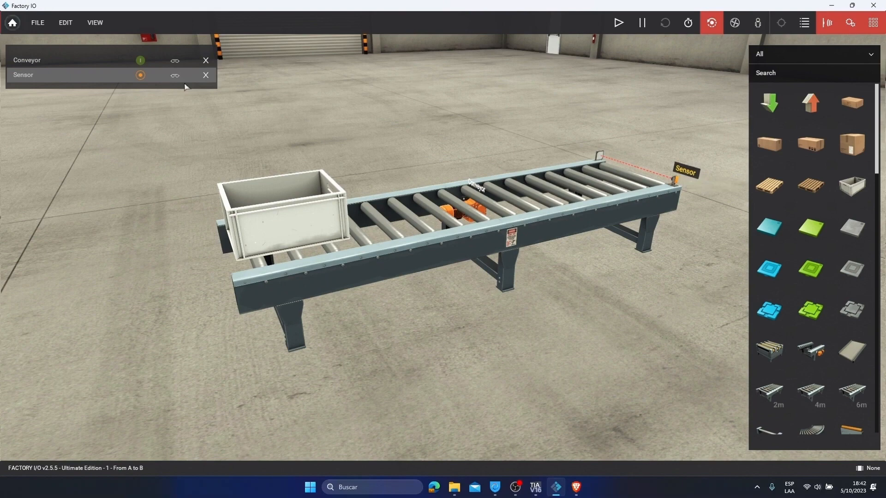
mouse_move(167, 106)
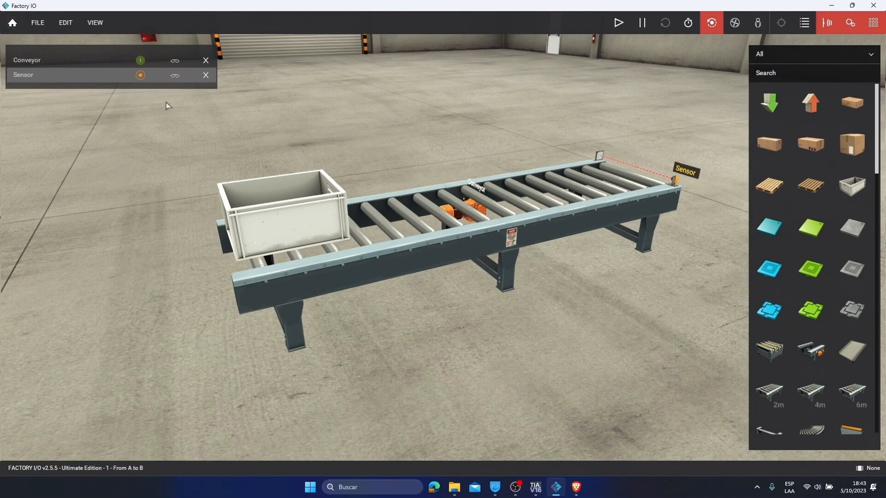
left_click(94, 23)
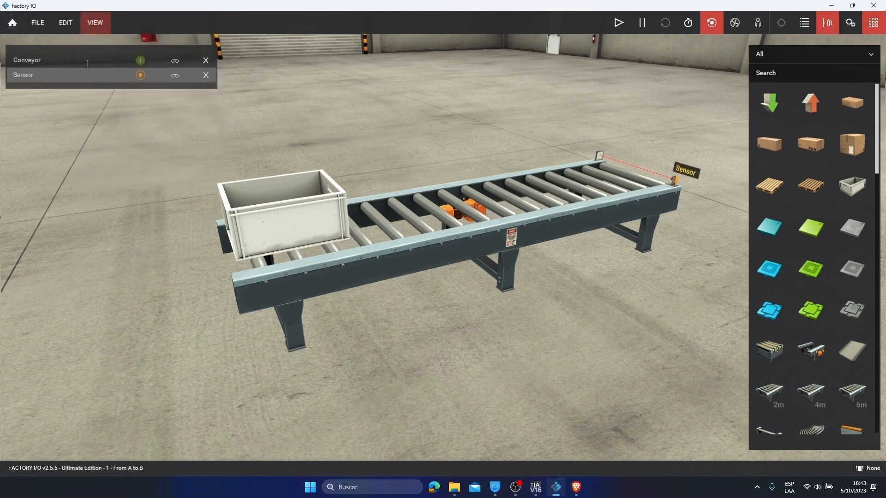
left_click(94, 23)
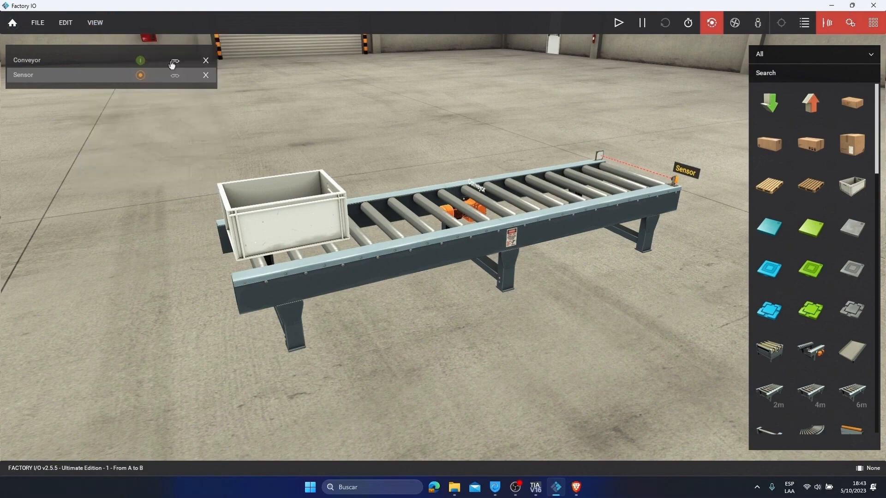
left_click(175, 61)
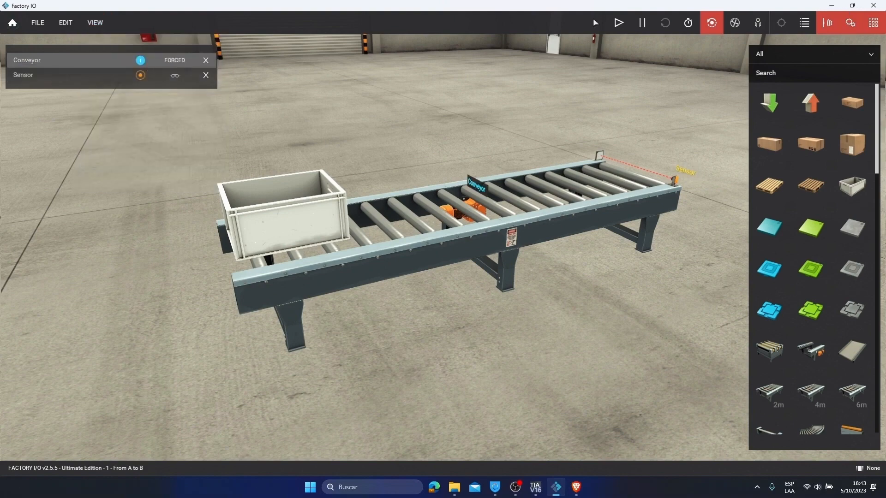
left_click(618, 22)
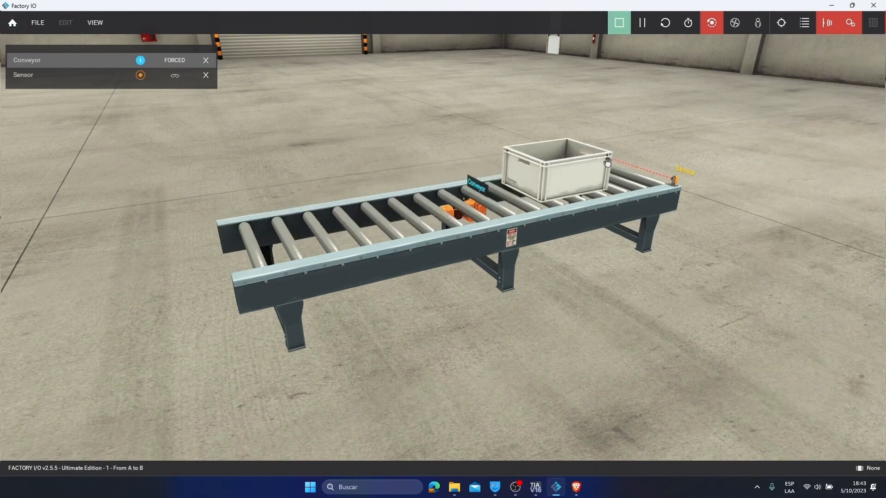
left_click(619, 22)
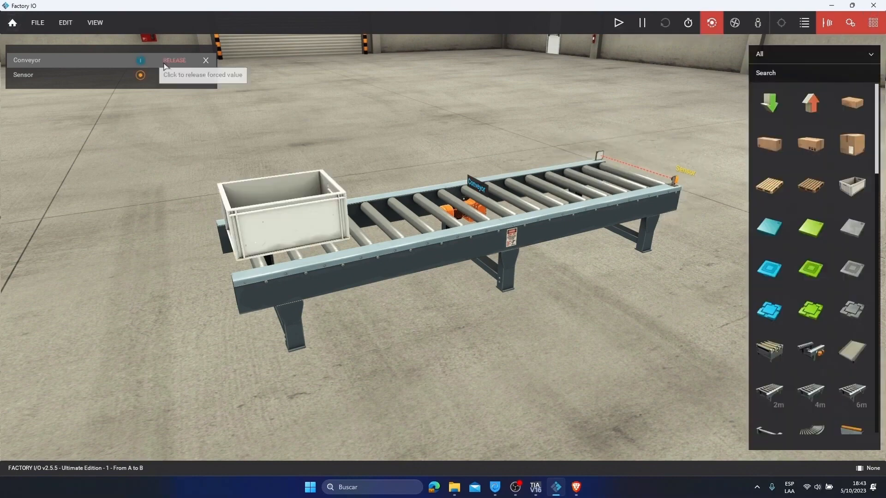
left_click(174, 60)
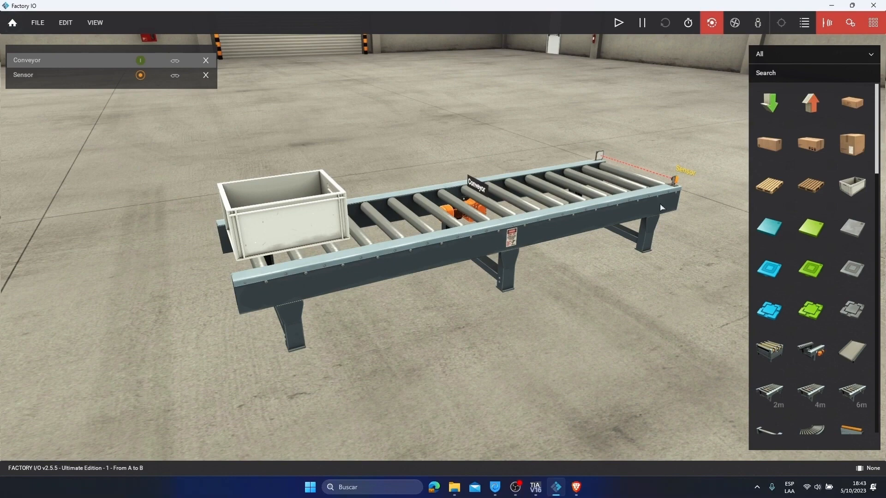
mouse_move(534, 487)
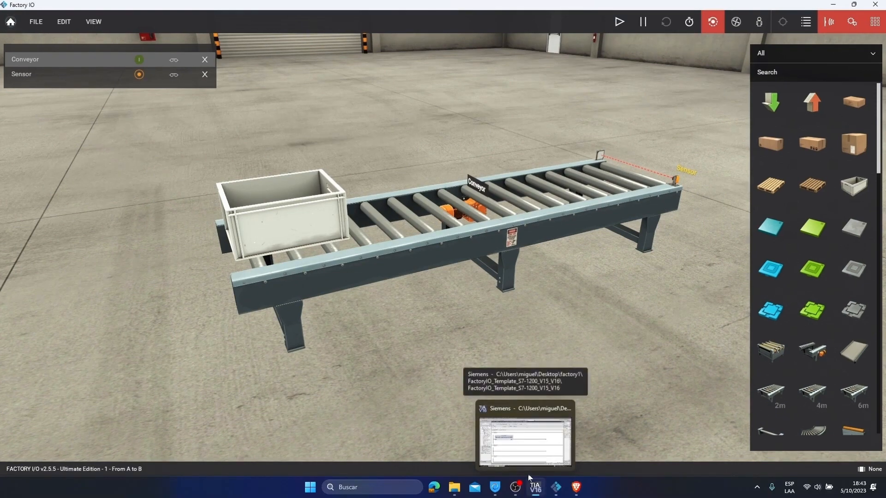
- Name the network 2 coil 'Converyor' as global output %Q0.1 and make its contact normally closed
left_click(522, 435)
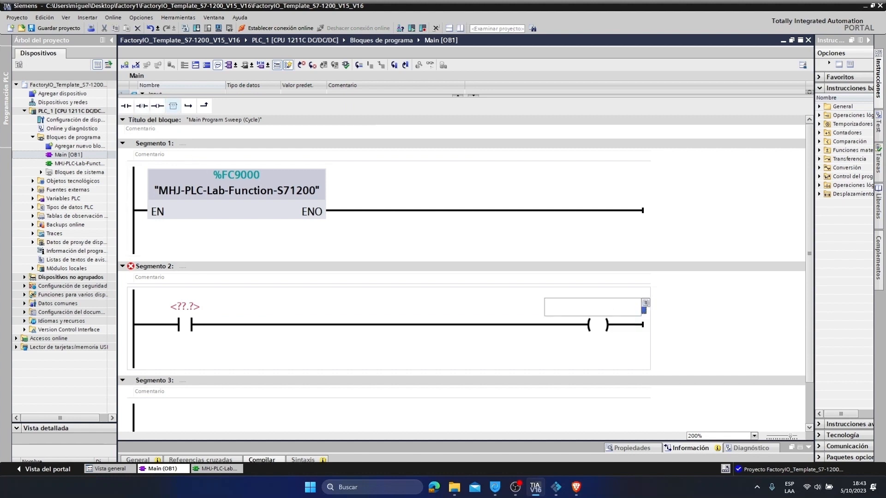
type("Conve")
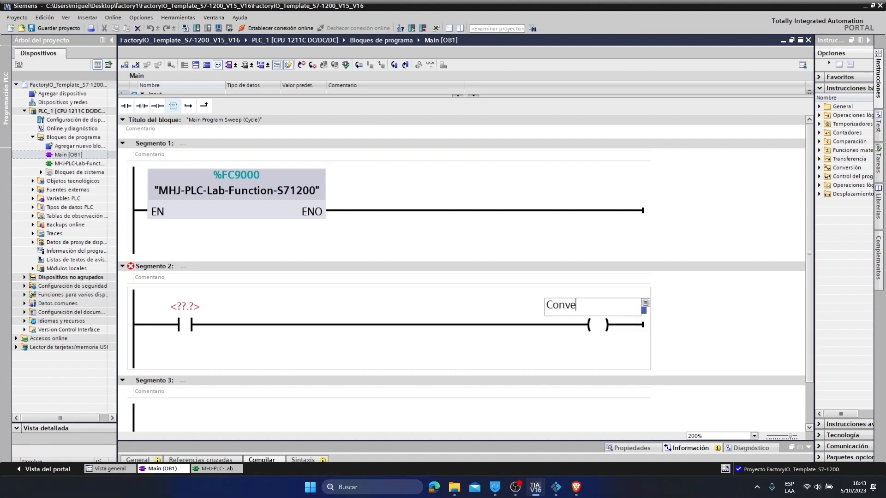
right_click(590, 305)
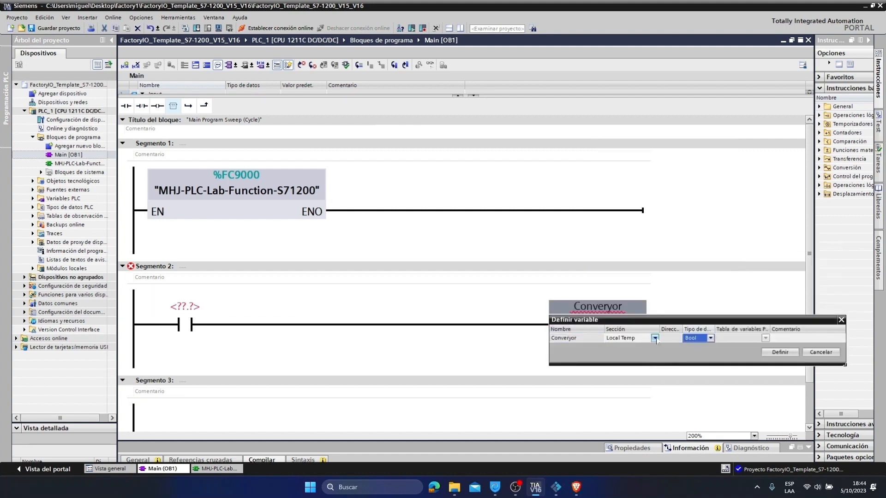
left_click(654, 338)
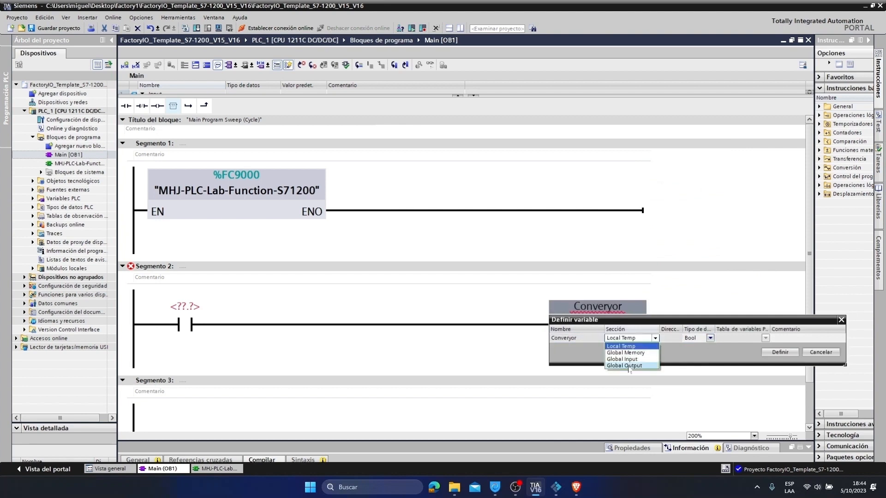
left_click(624, 365)
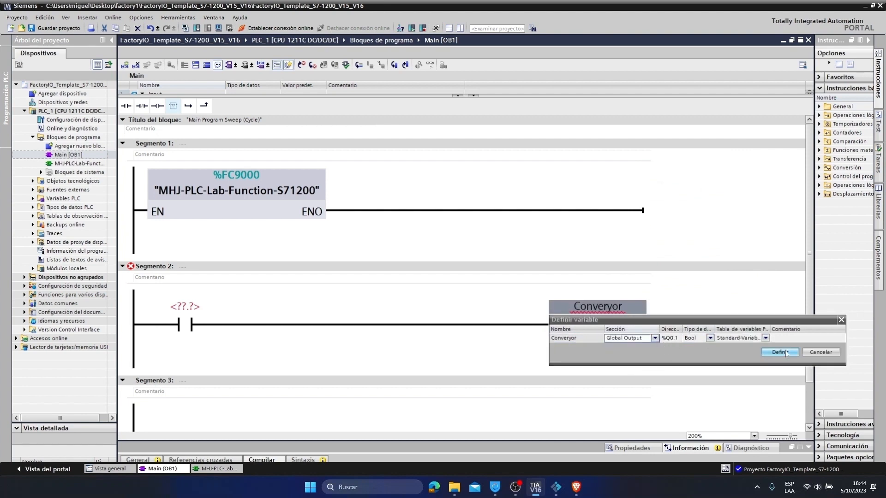
left_click(779, 352)
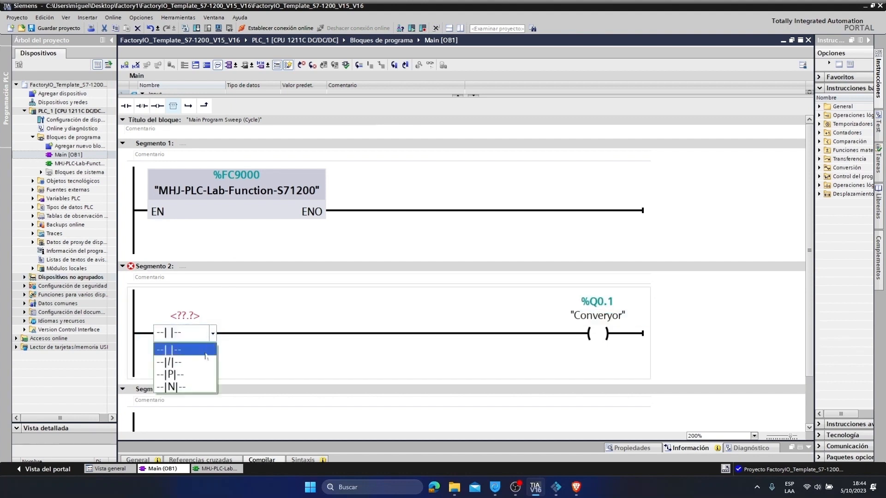
left_click(169, 362)
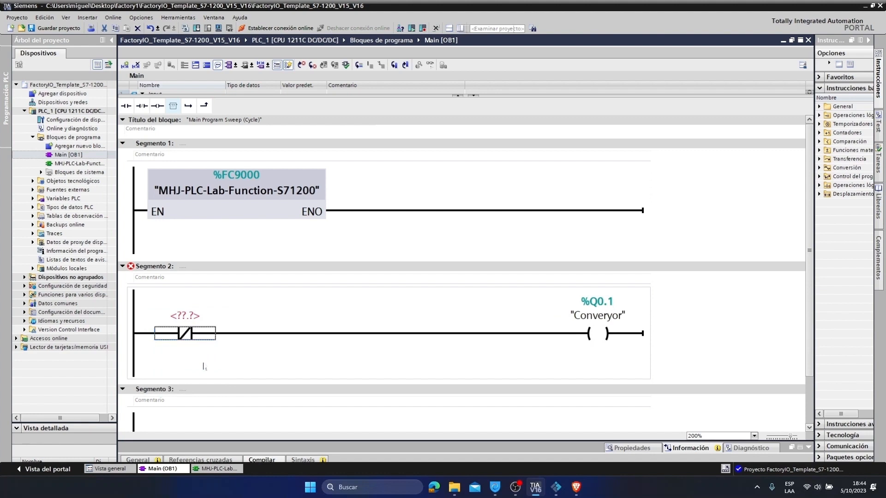
left_click(186, 333)
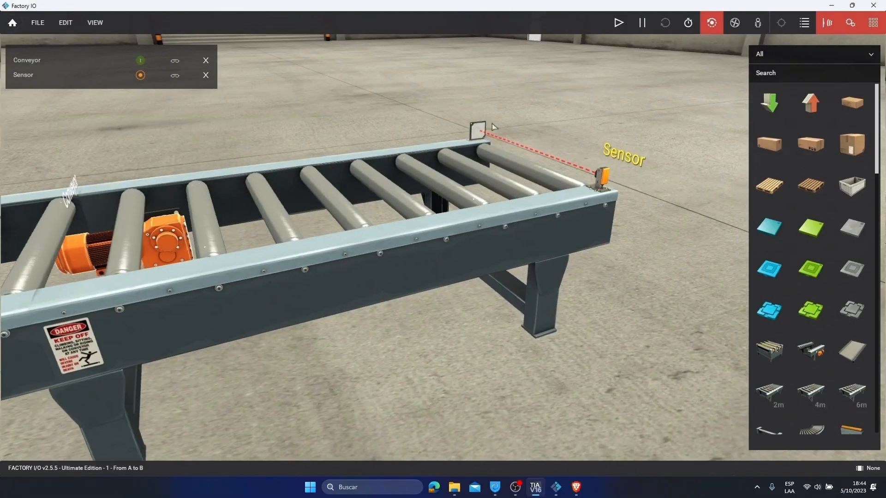
mouse_move(540, 126)
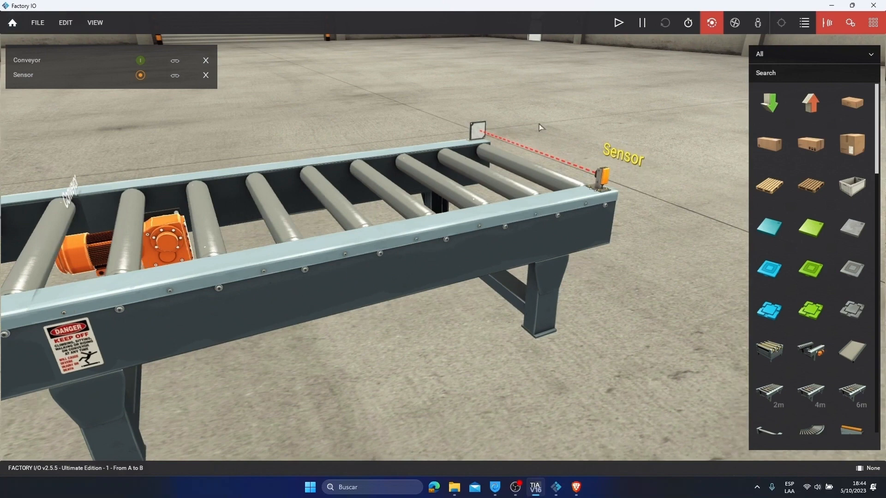
mouse_move(547, 148)
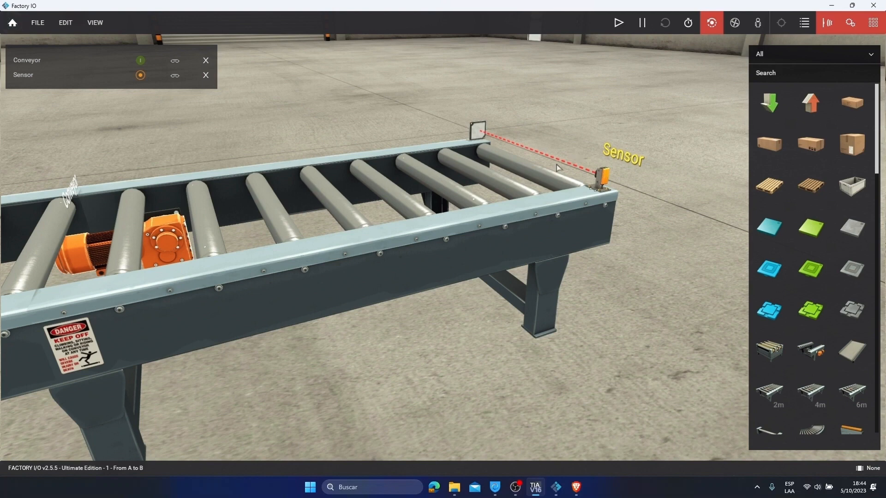
mouse_move(431, 214)
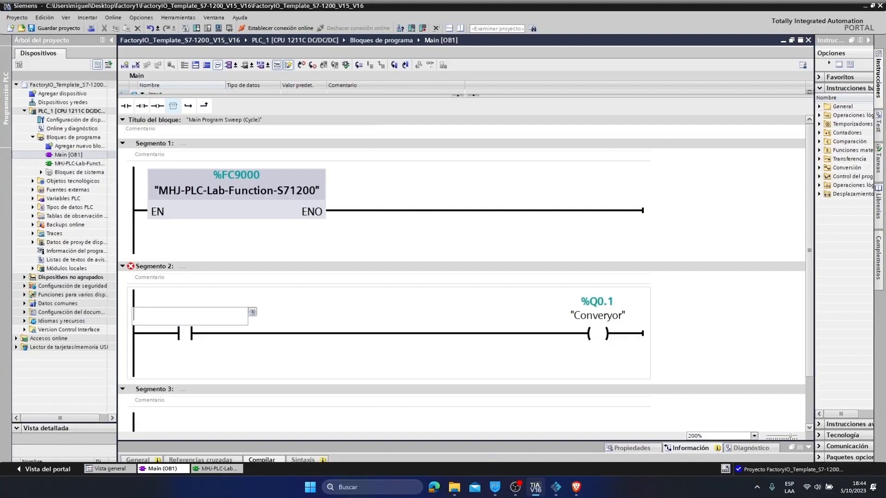
- Label the network 2 contact 'Sensor' and define it as global input %I0.2
type("Sensor")
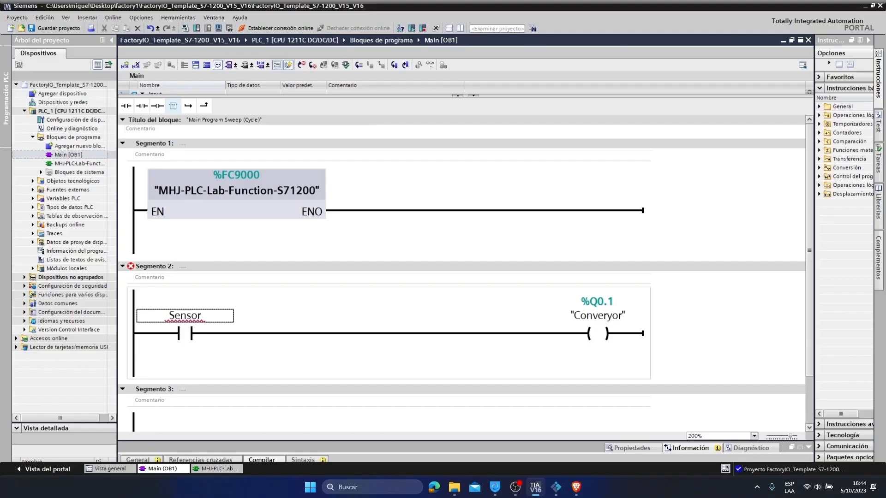
left_click(192, 333)
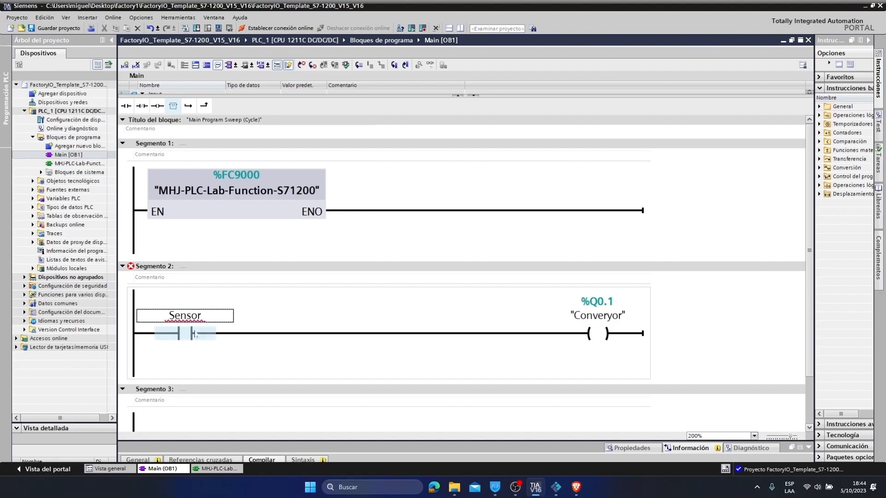
right_click(184, 333)
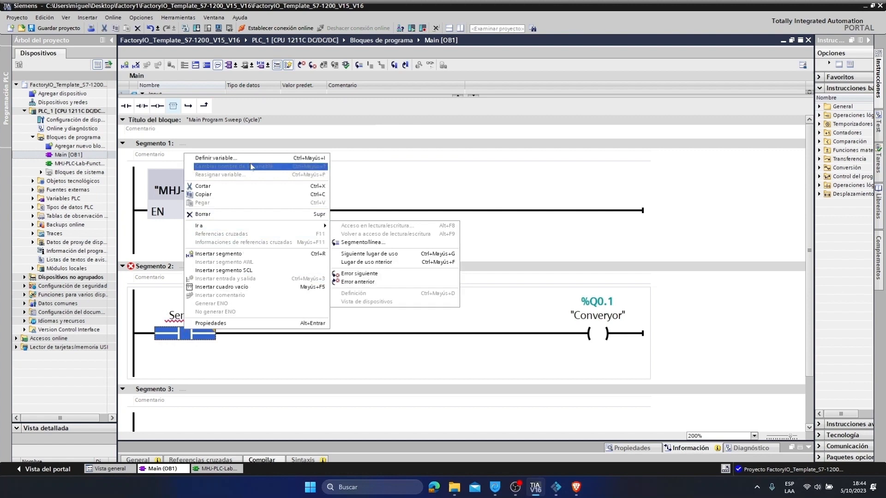
left_click(216, 158)
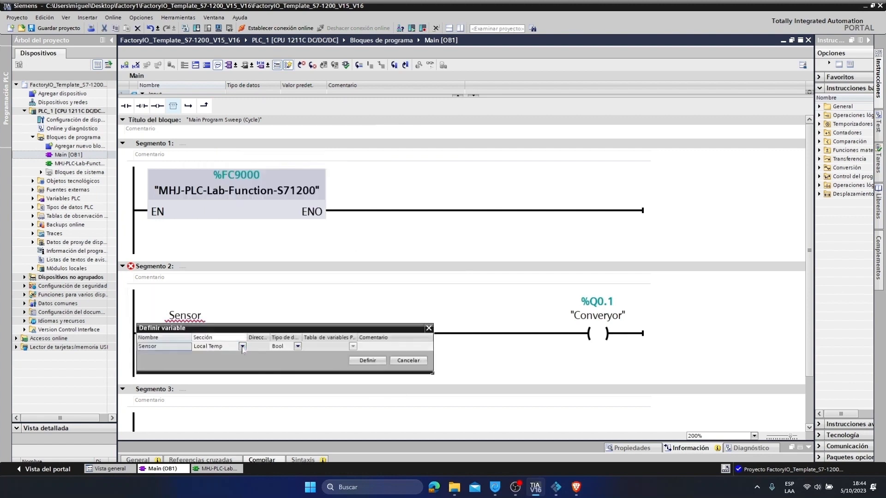
left_click(217, 346)
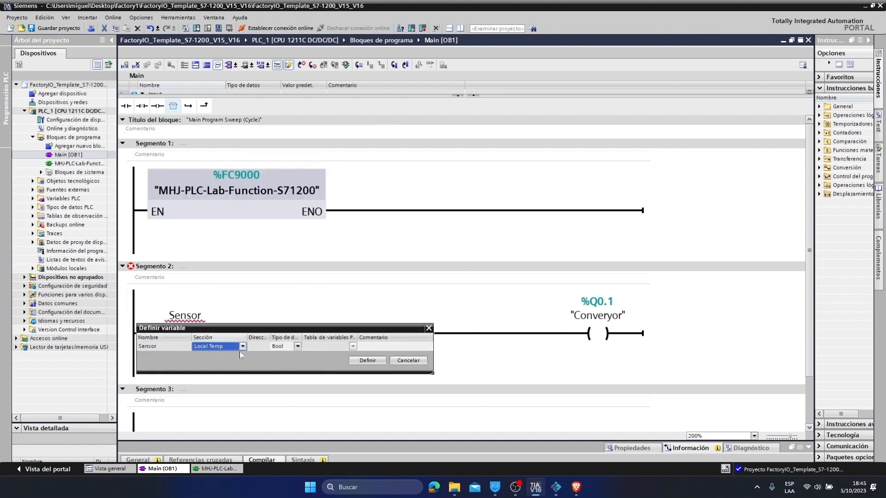
left_click(243, 347)
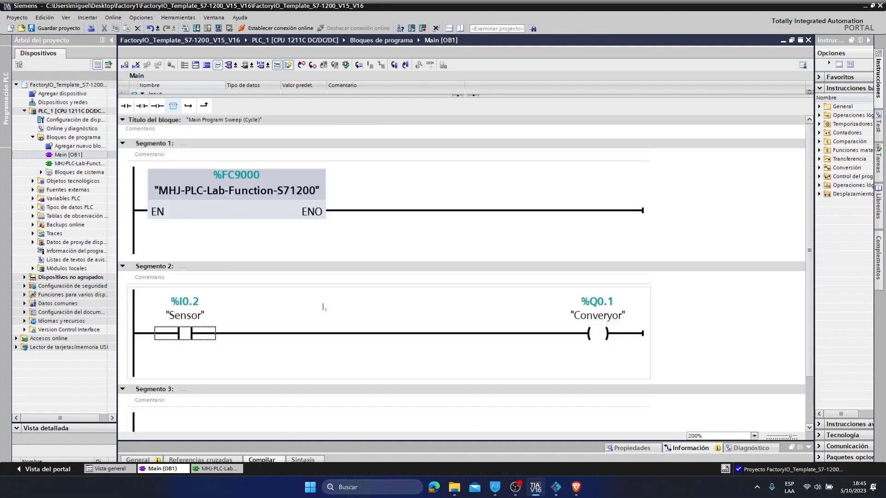
mouse_move(218, 28)
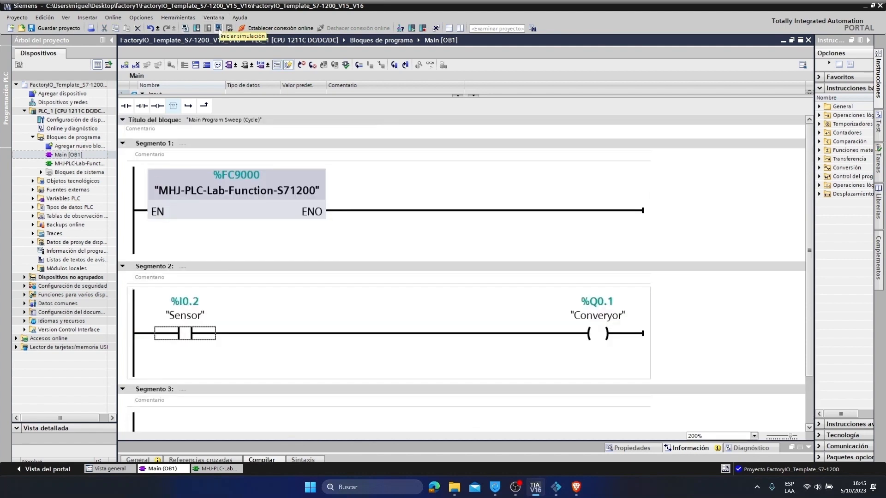
- Start the PLC simulation, accepting the compile and interface-disconnect prompts
left_click(219, 29)
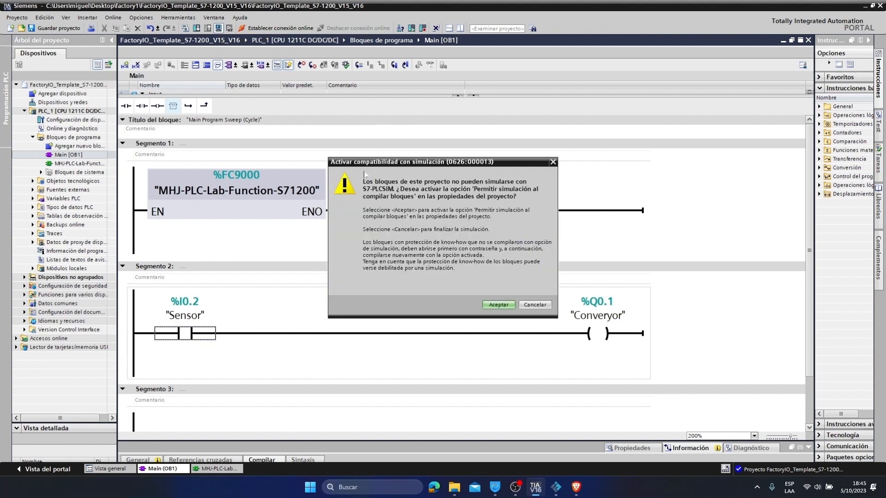
left_click(498, 305)
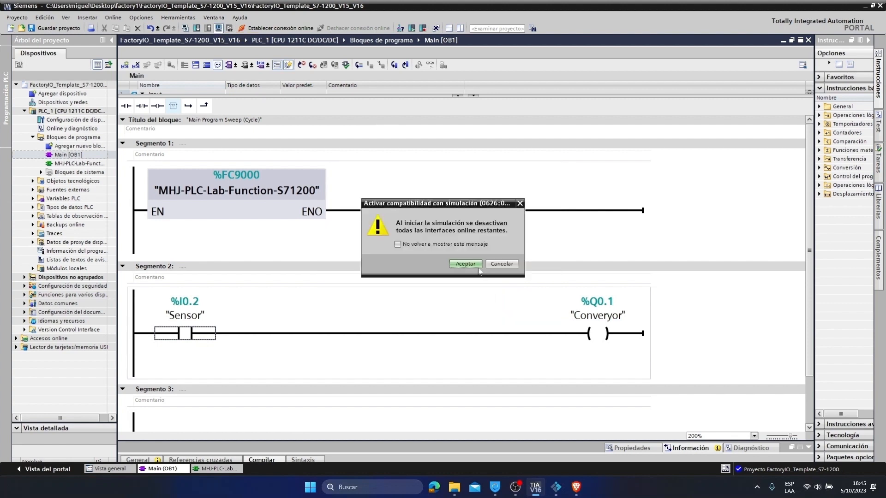
left_click(464, 264)
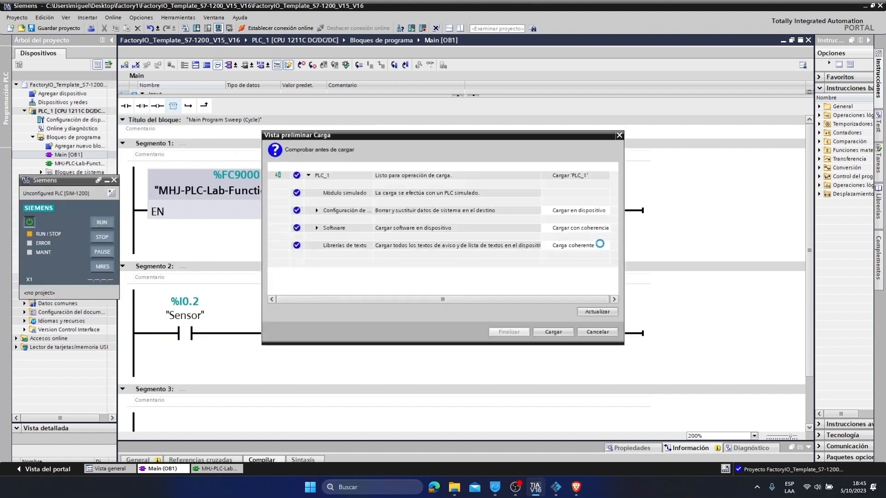
- Load the program into the simulated PLC_1 and finish with the module started
left_click(572, 245)
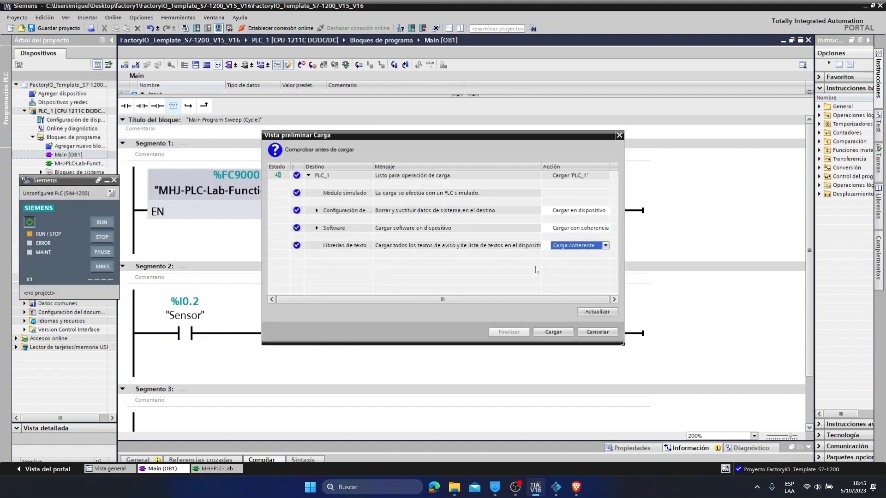
left_click(551, 332)
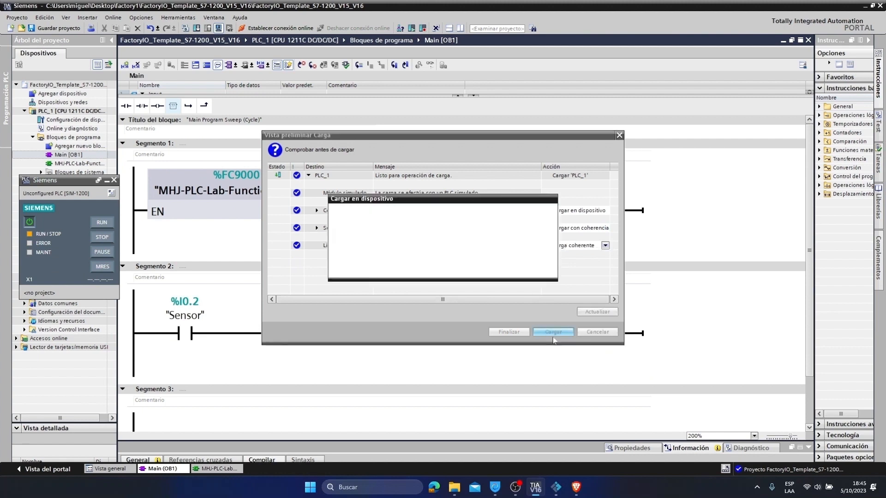
left_click(553, 332)
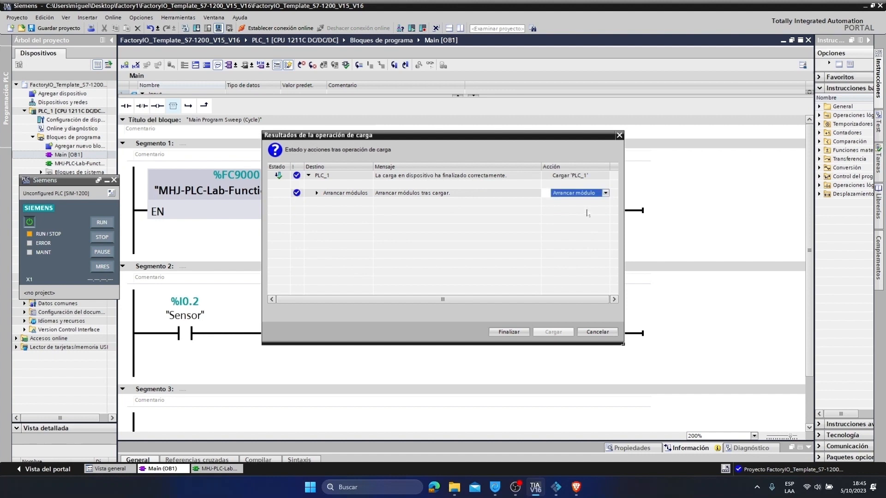
left_click(507, 332)
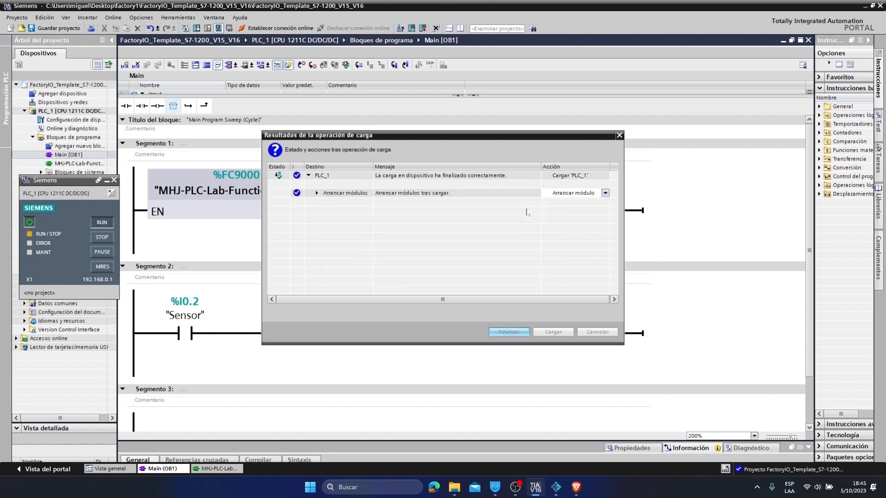
left_click(508, 332)
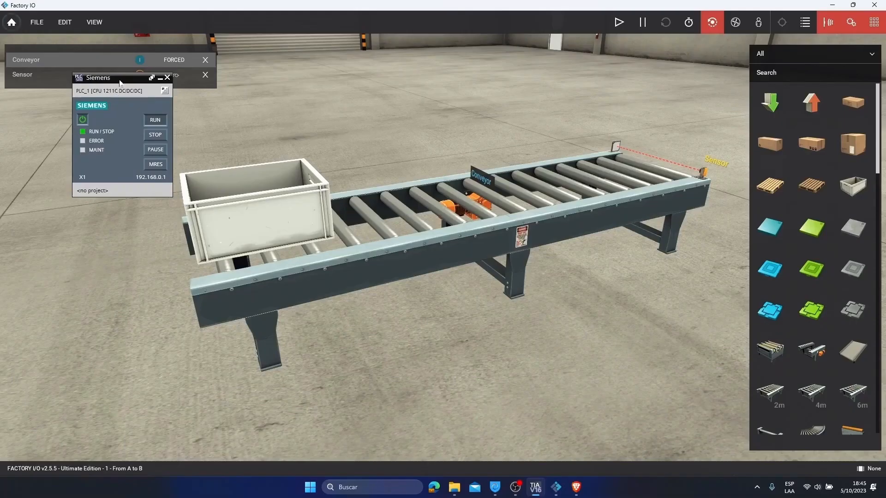
- Move the PLCSIM panel to the lower left and open File > Drivers
left_click_drag(98, 78, 50, 219)
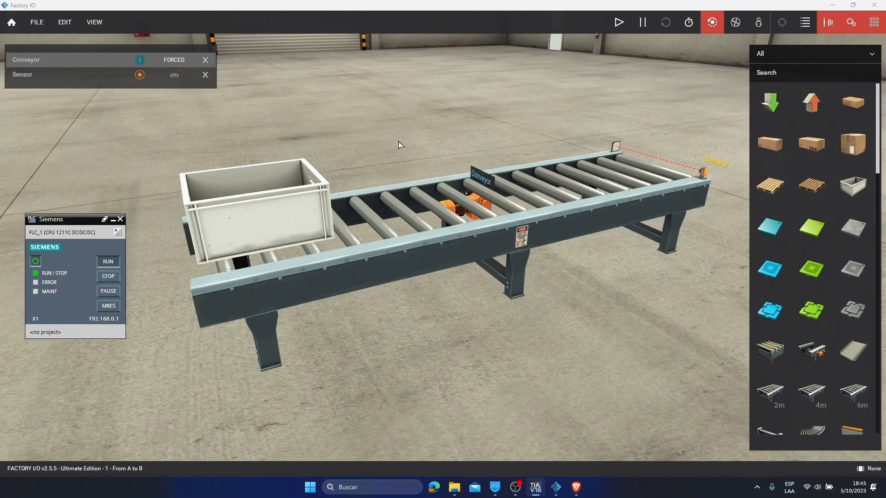
mouse_move(36, 23)
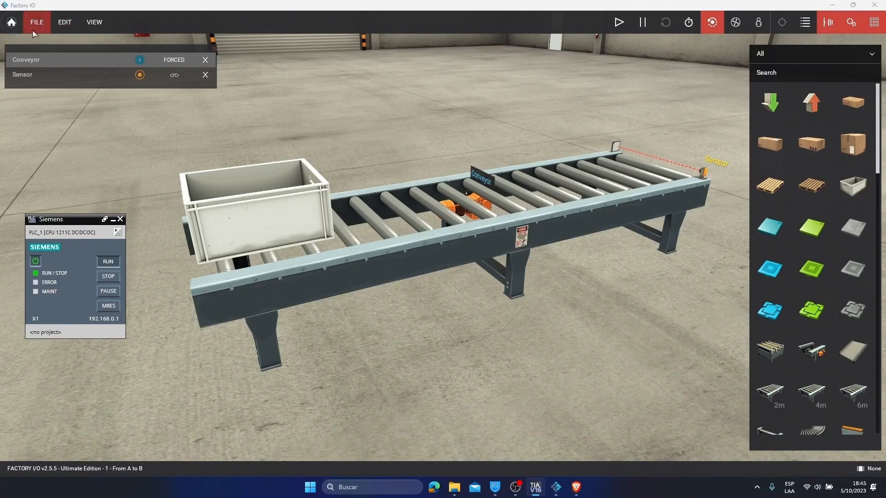
left_click(36, 23)
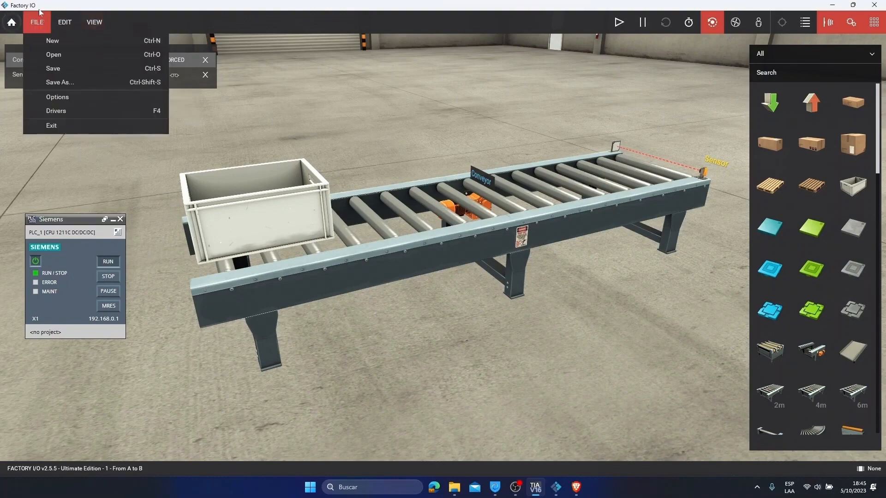
mouse_move(56, 110)
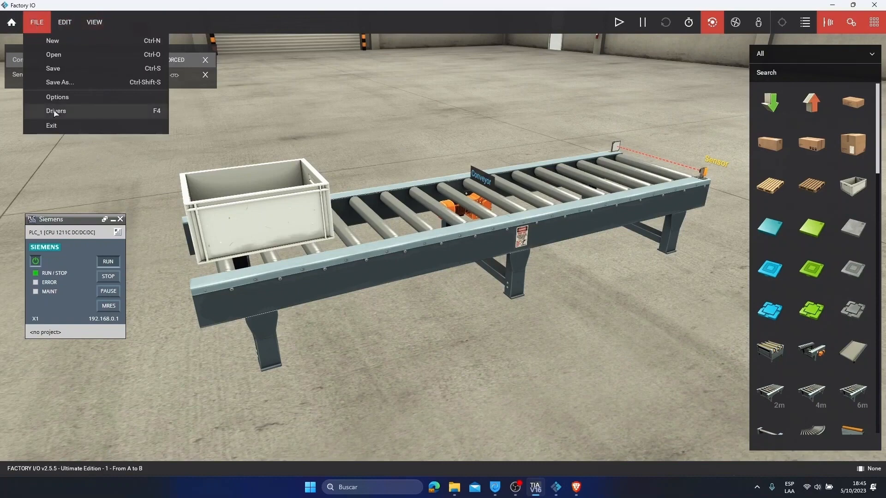
left_click(642, 22)
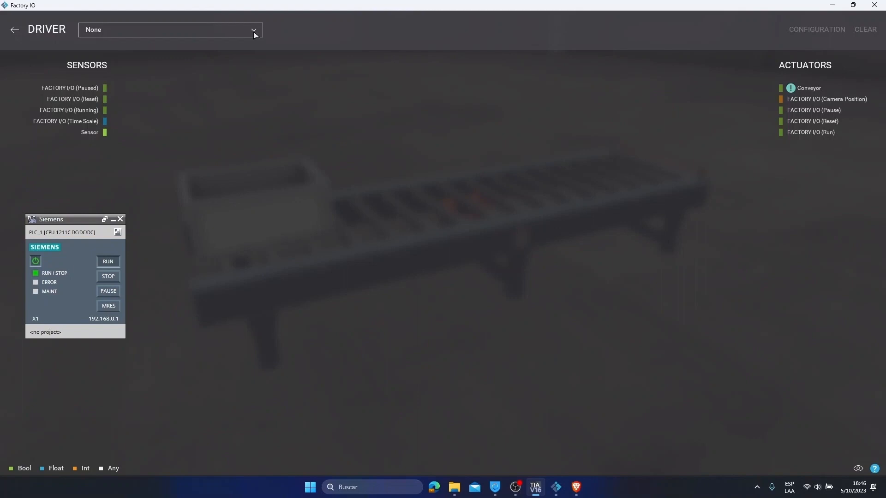
- Select the Siemens S7-PLCSIM driver, connect it, and open its configuration
left_click(169, 30)
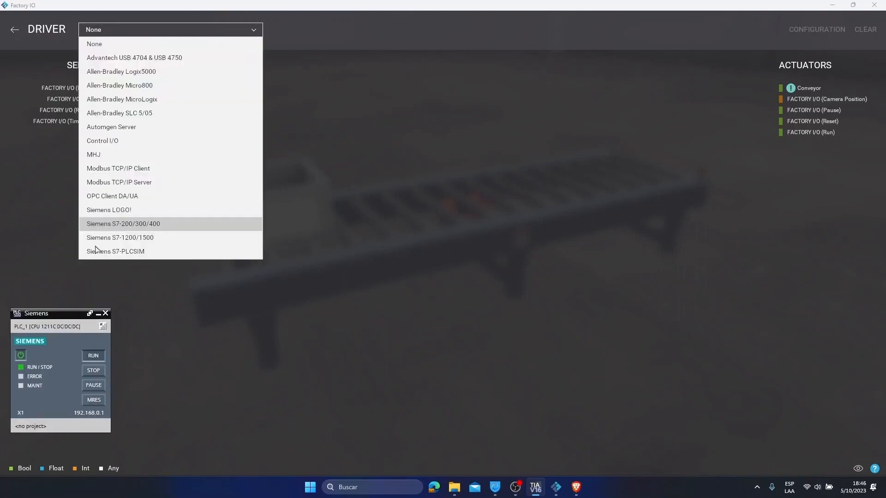
mouse_move(124, 257)
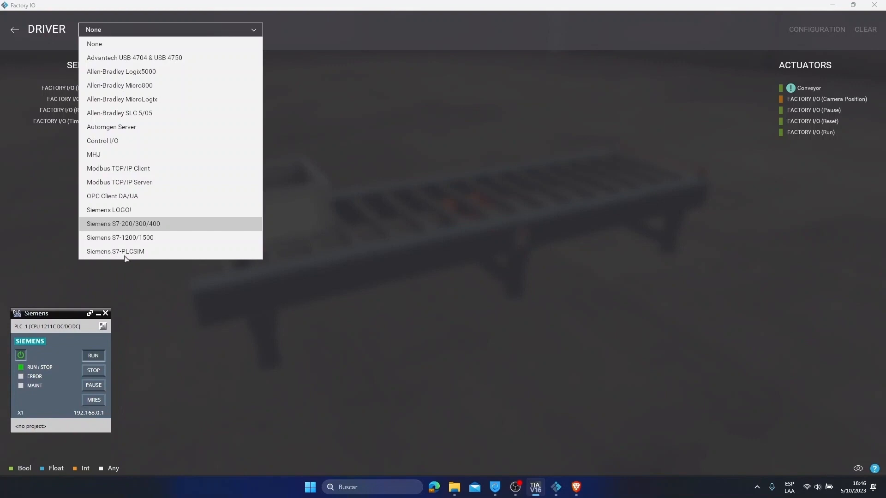
mouse_move(145, 255)
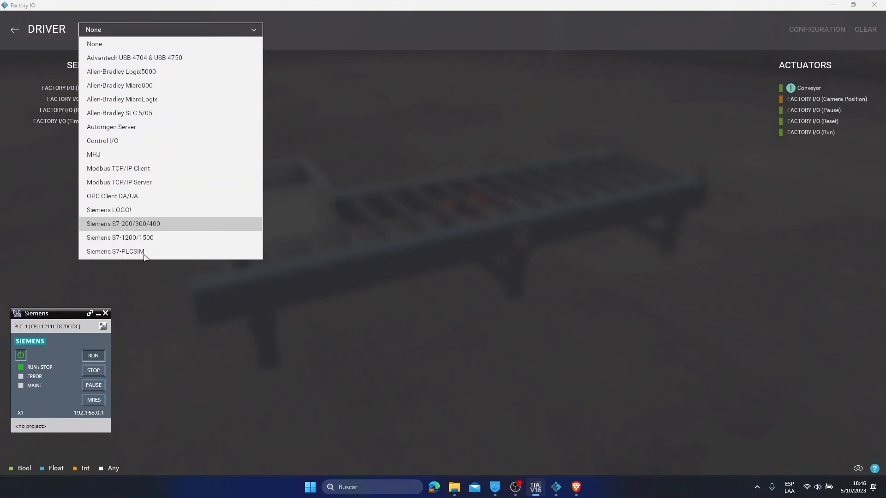
left_click(115, 251)
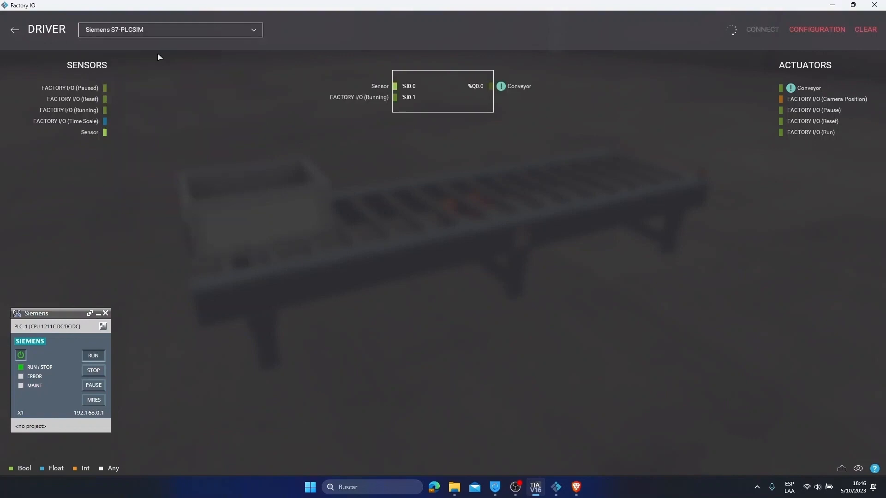
left_click(762, 30)
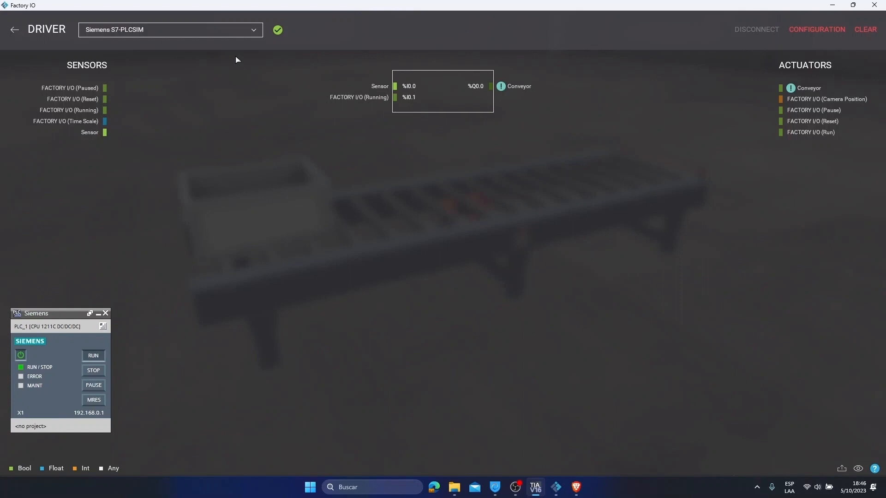
mouse_move(799, 32)
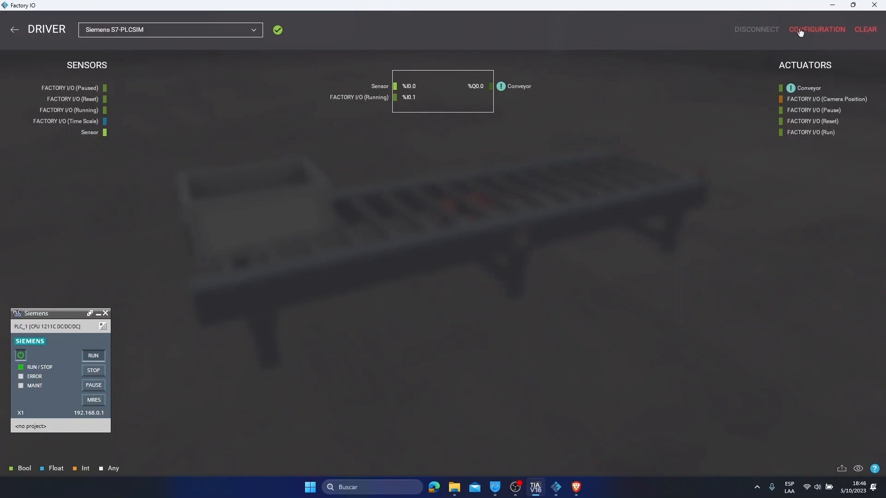
mouse_move(813, 35)
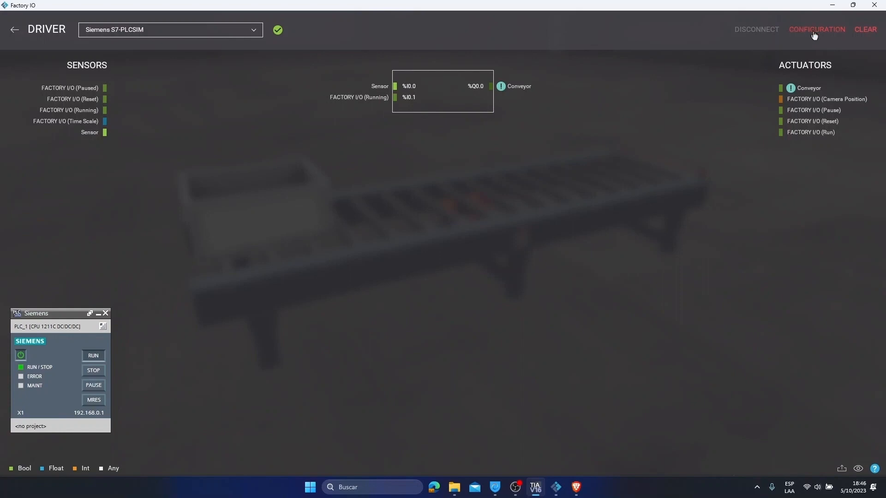
left_click(816, 30)
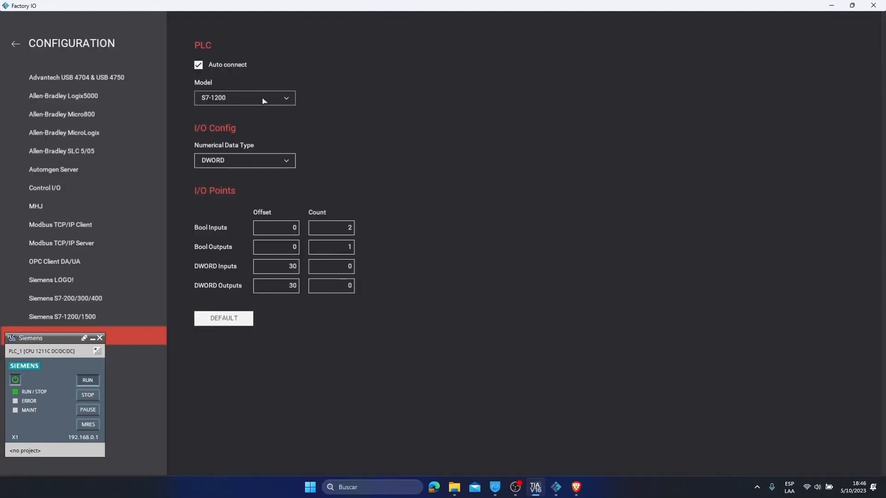
- Keep model S7-1200, reset I/O points to defaults (16 bool, 8 DWORD), and return
left_click(245, 98)
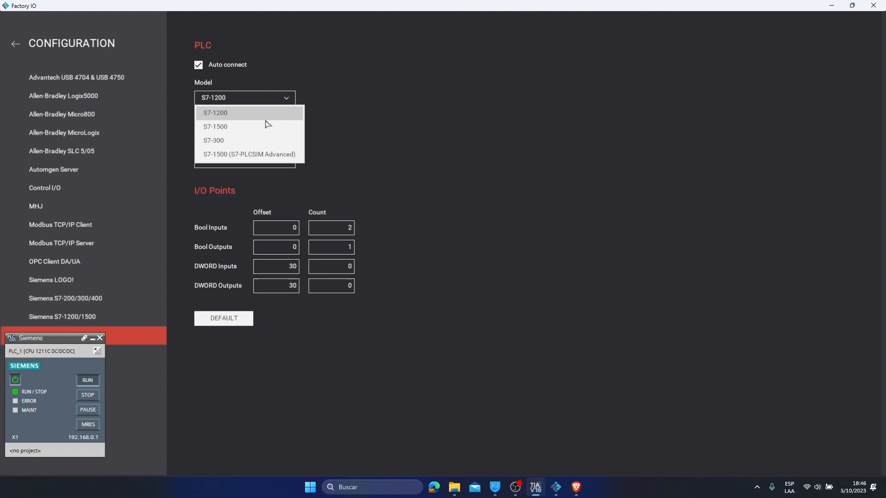
left_click(215, 112)
type("16")
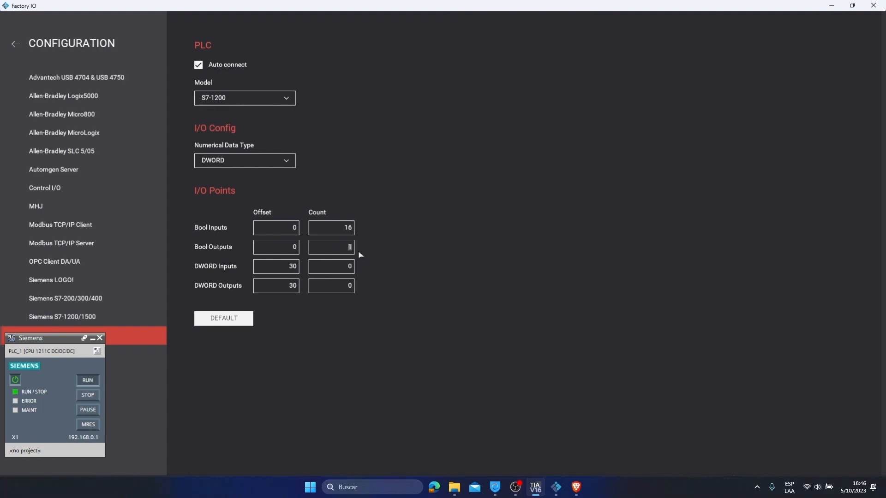
mouse_move(349, 258)
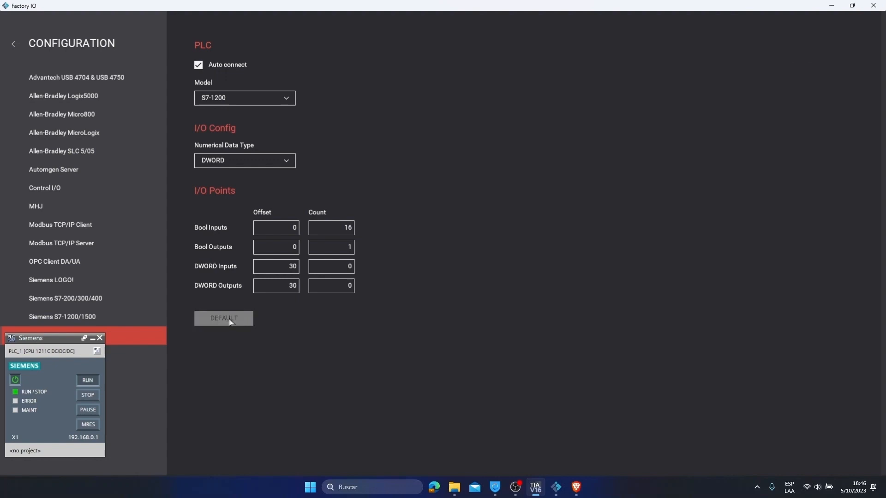
left_click(223, 318)
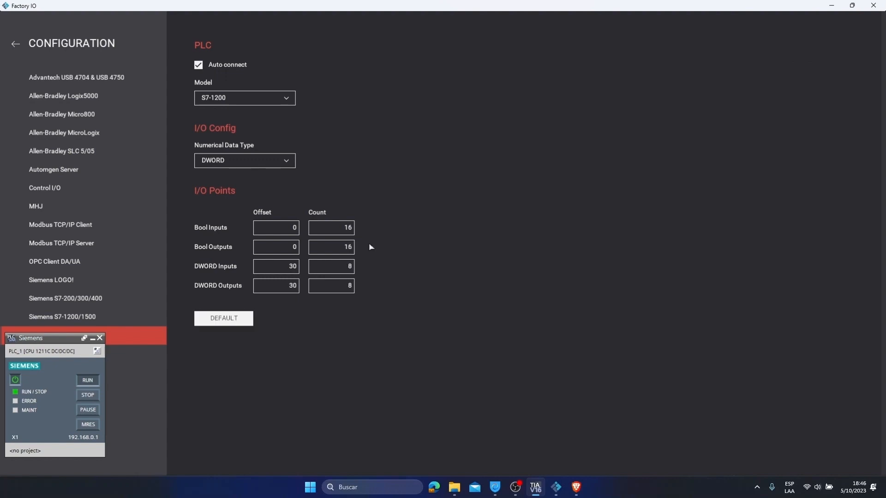
mouse_move(309, 236)
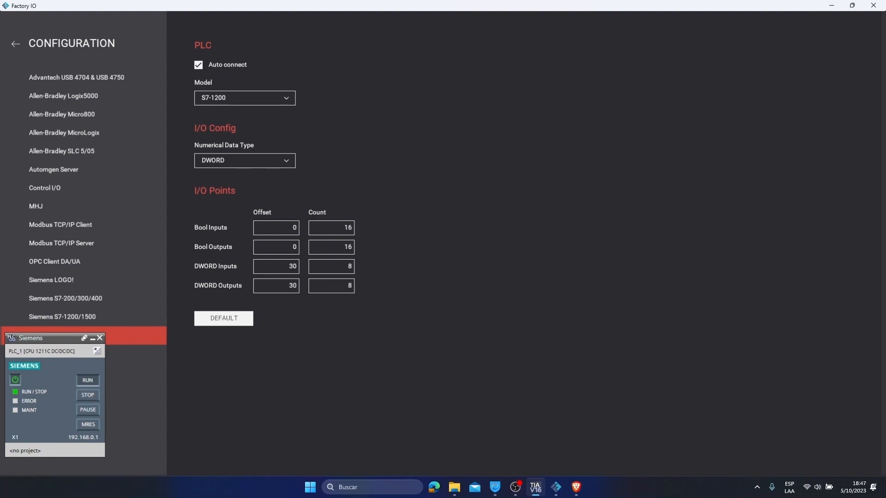
left_click(16, 45)
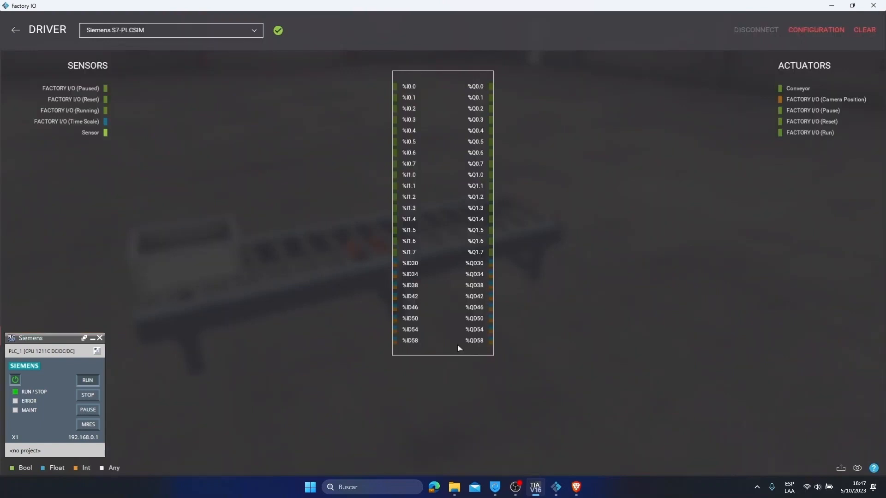
mouse_move(449, 270)
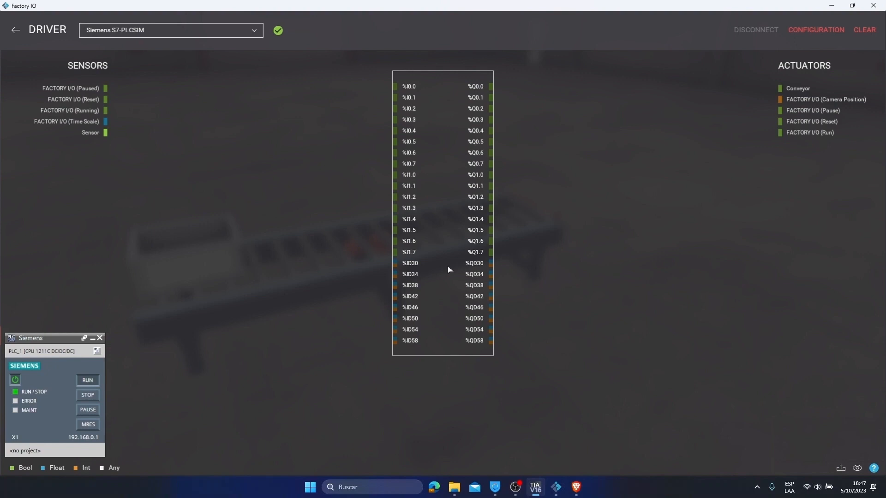
mouse_move(74, 135)
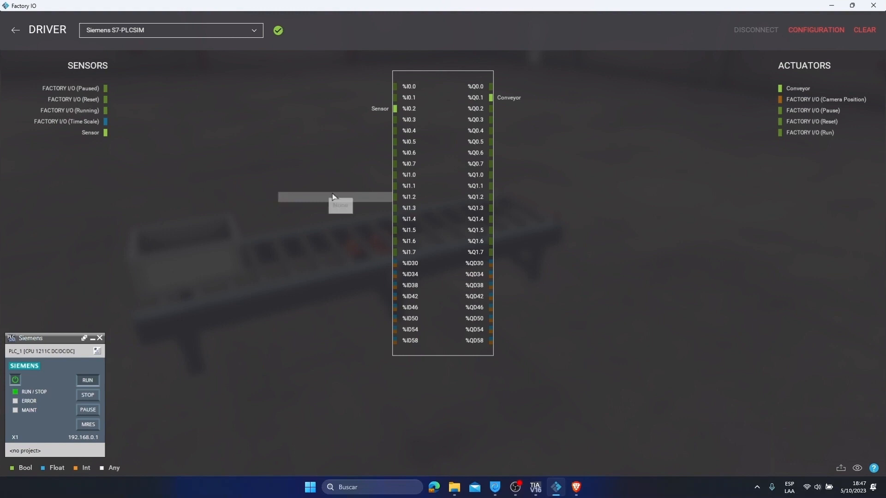
mouse_move(655, 72)
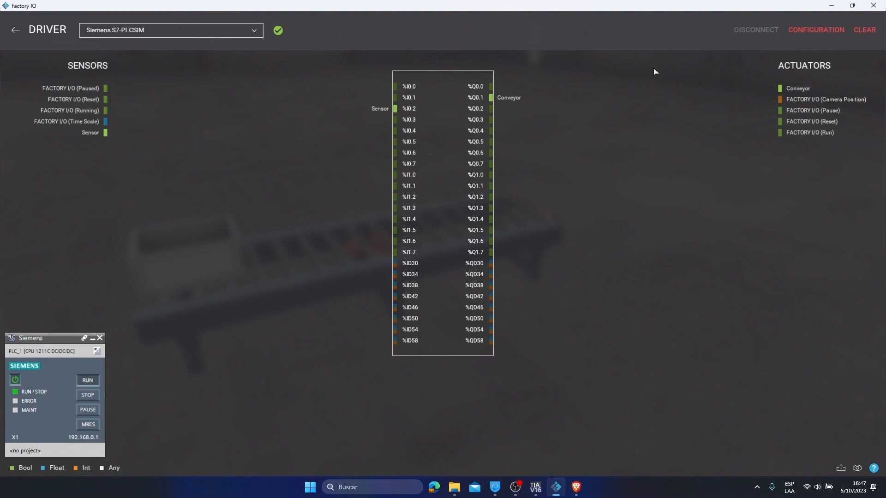
- Leave the driver page and return to the From A to B 3D scene
left_click(15, 30)
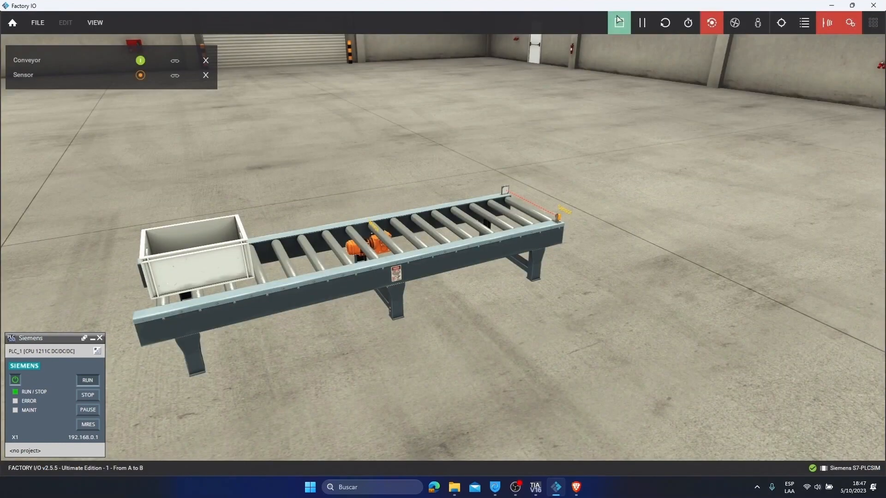
- Place Factory I/O beside TIA Portal and start the scene running
key("alt+tab")
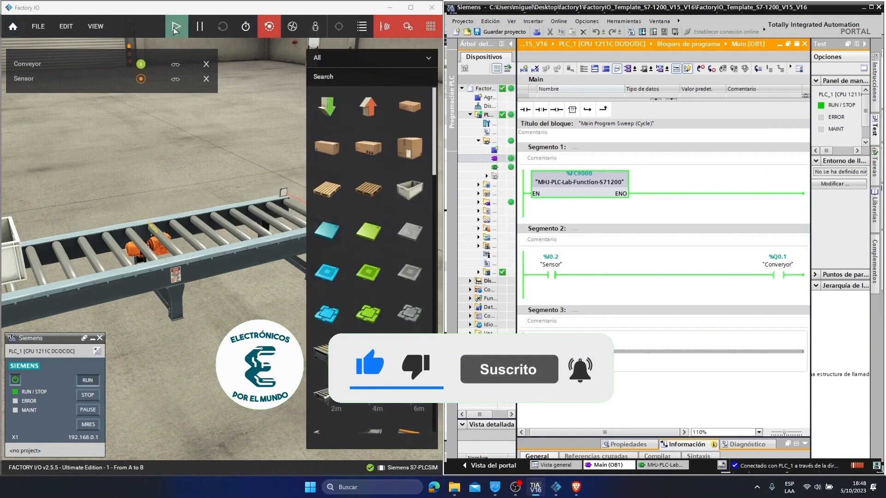
mouse_move(176, 27)
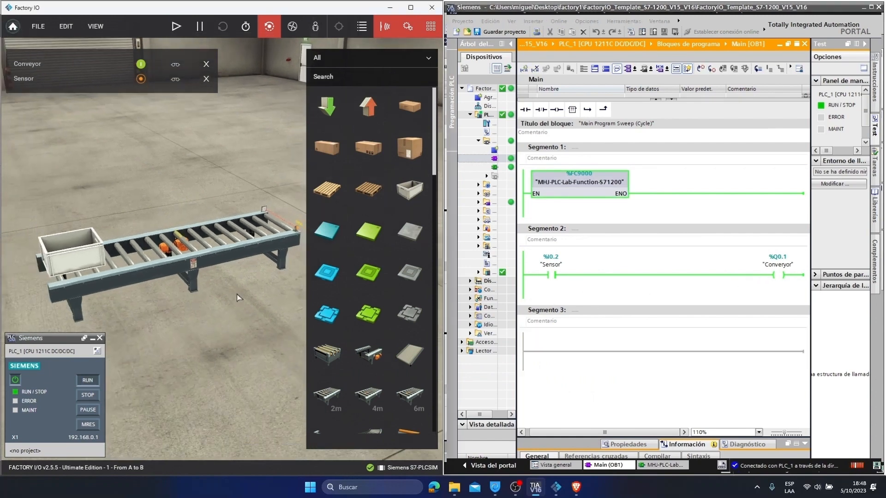
left_click(198, 26)
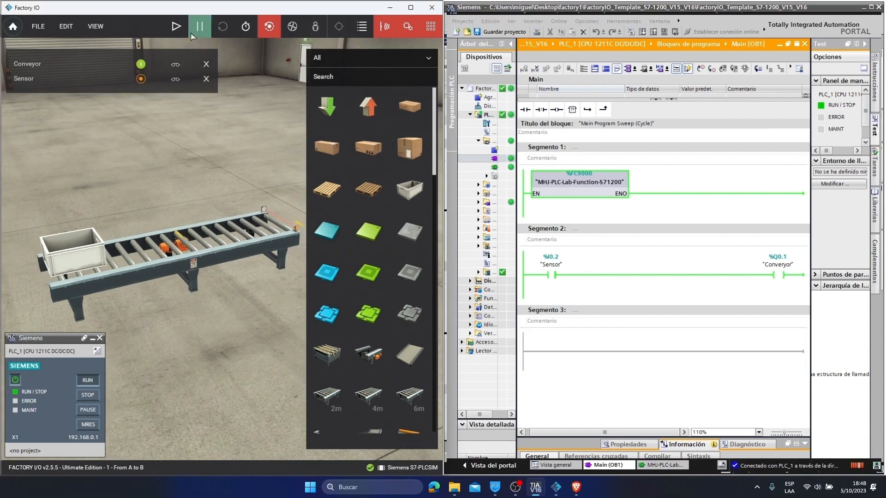
left_click(176, 26)
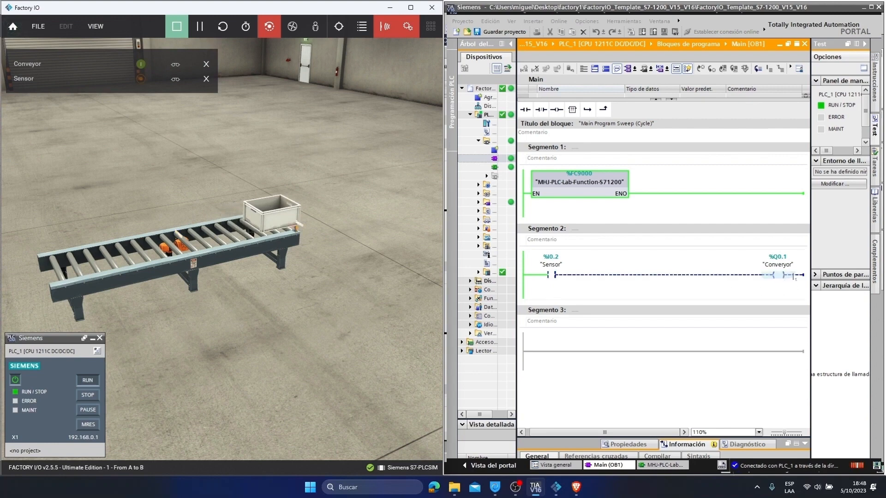
- Stop to reset the box, then run again to watch it stop at the sensor
left_click(430, 26)
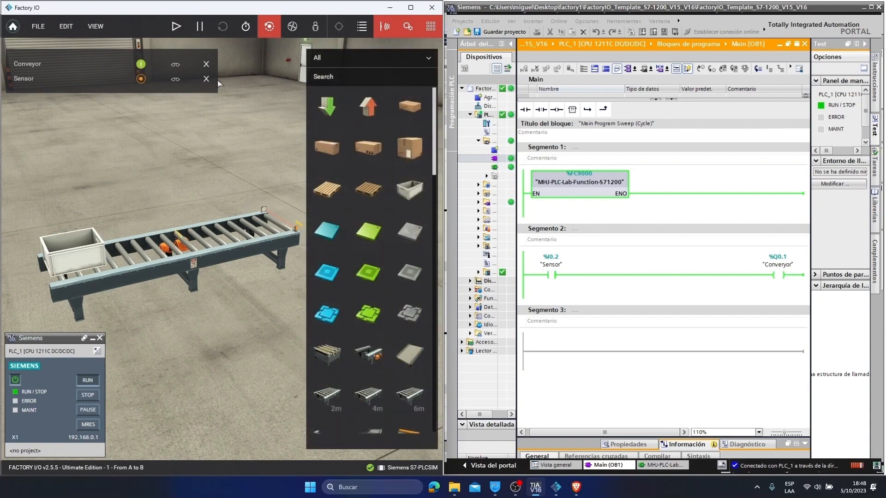
left_click(177, 27)
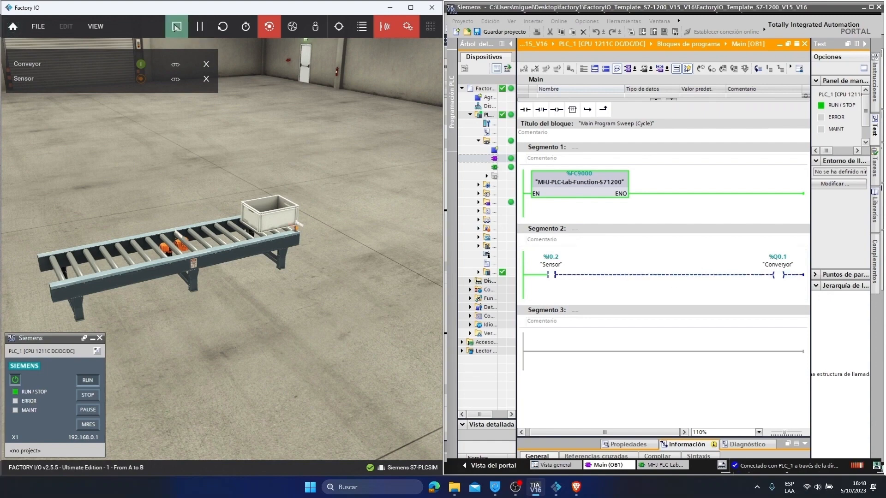
left_click(176, 26)
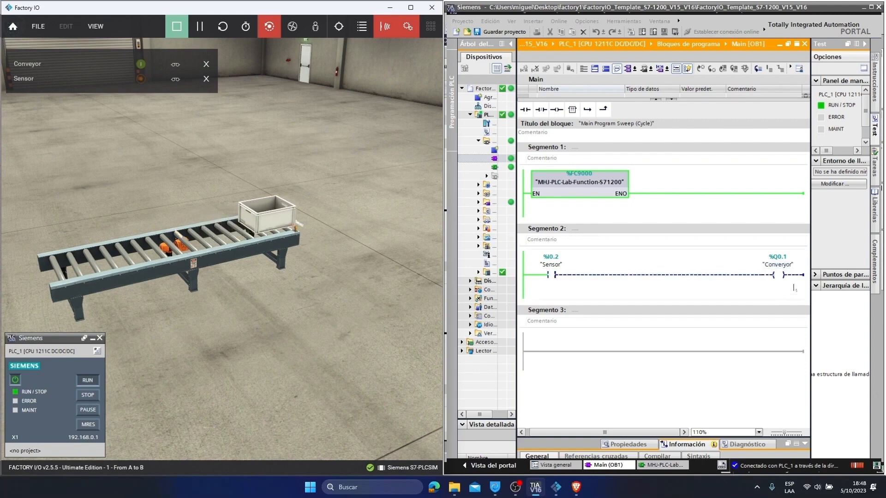
left_click(590, 239)
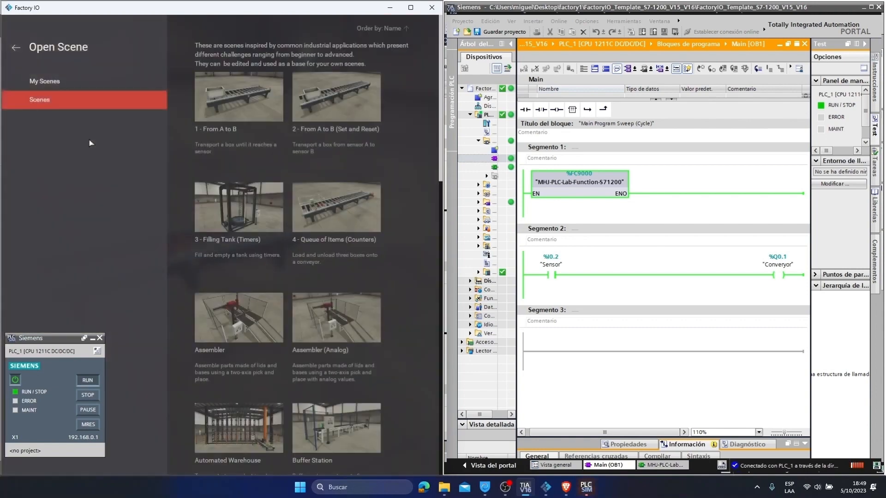
scroll("down", 3)
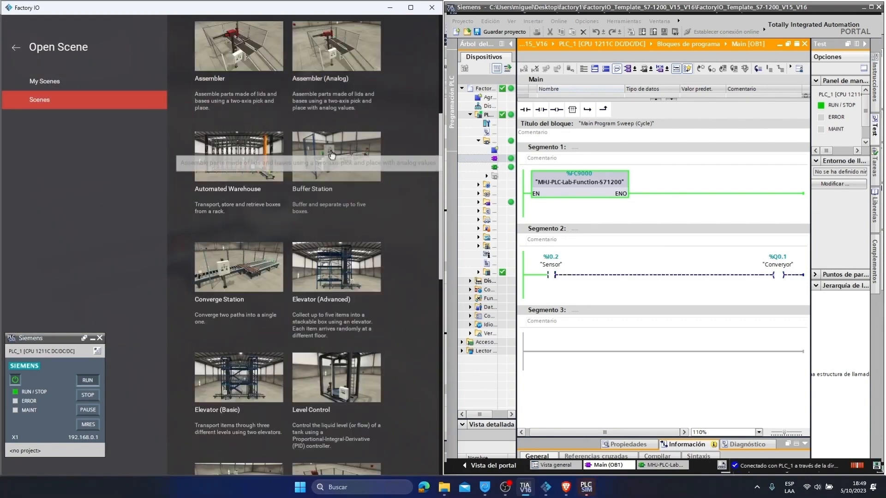
scroll("down", 3)
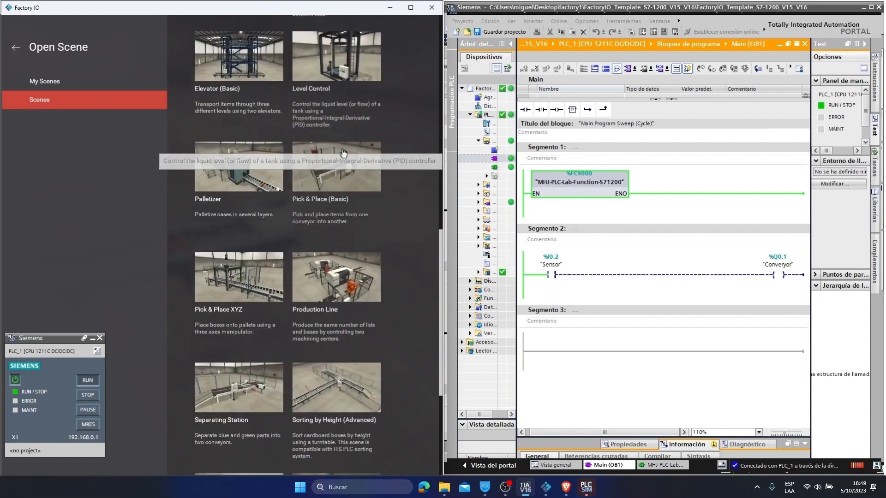
scroll("down", 3)
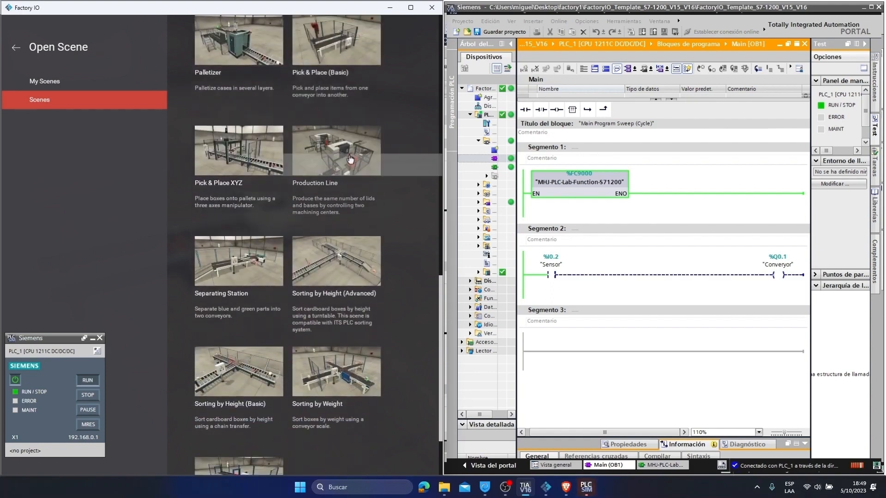